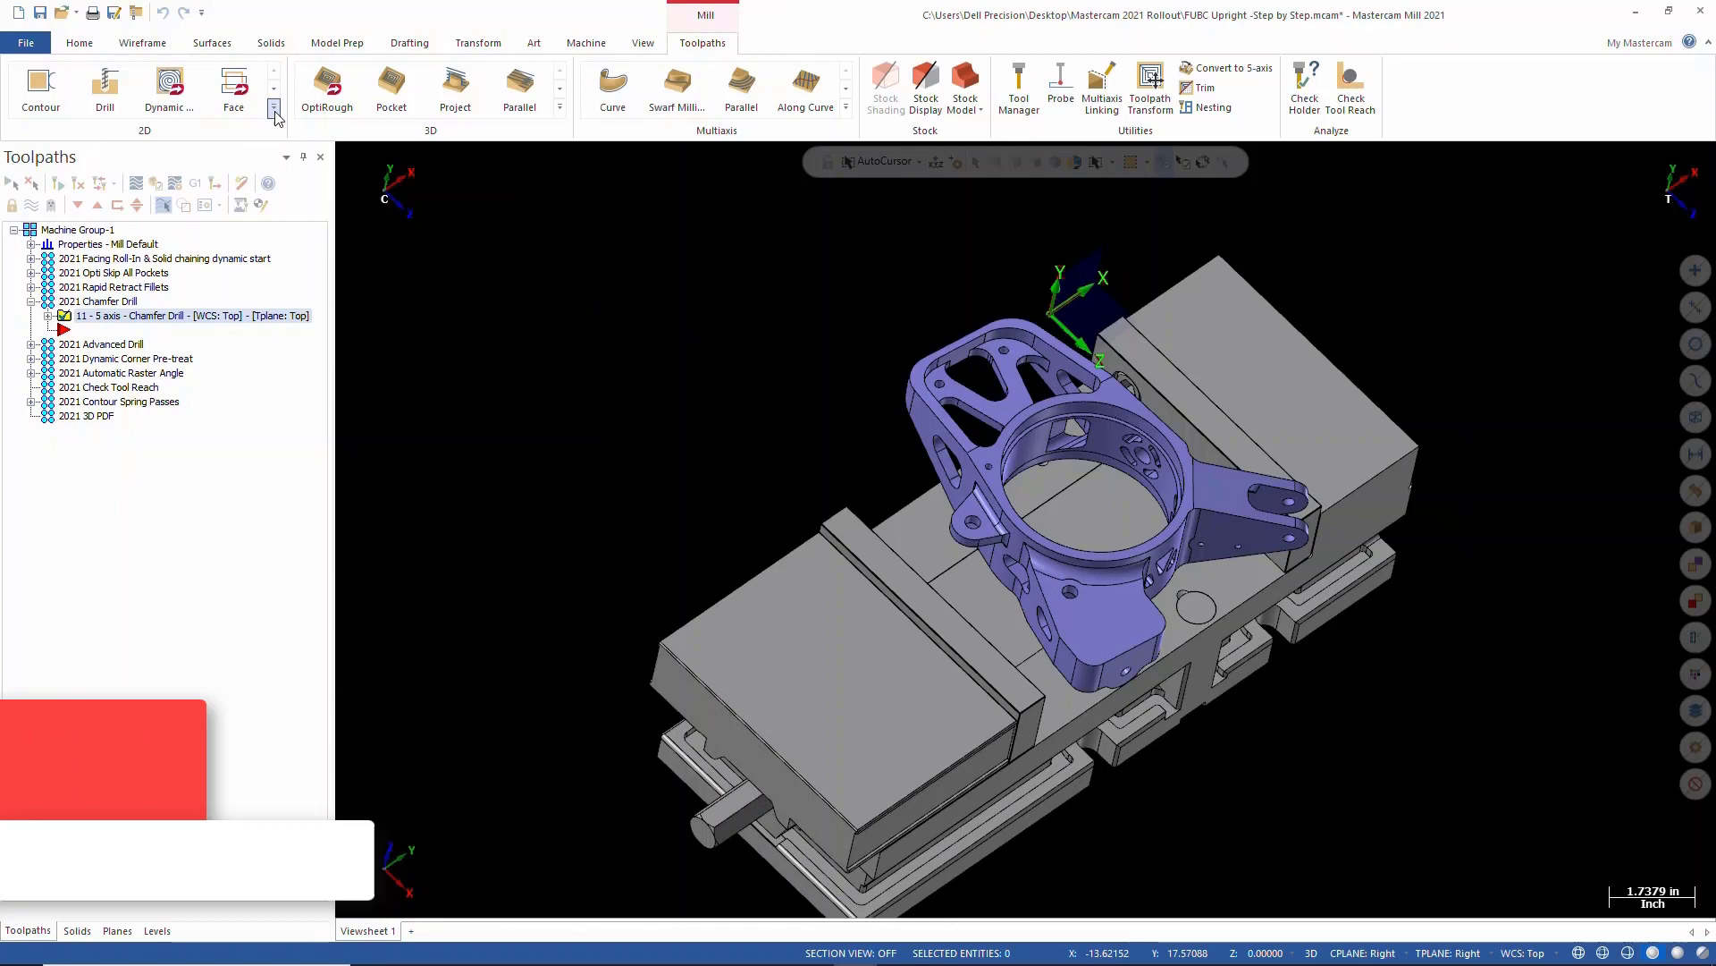
Step: Expand the 2D toolpath gallery to show the Chamfer Drill option
{"action": "left_click", "coordinate": [275, 107]}
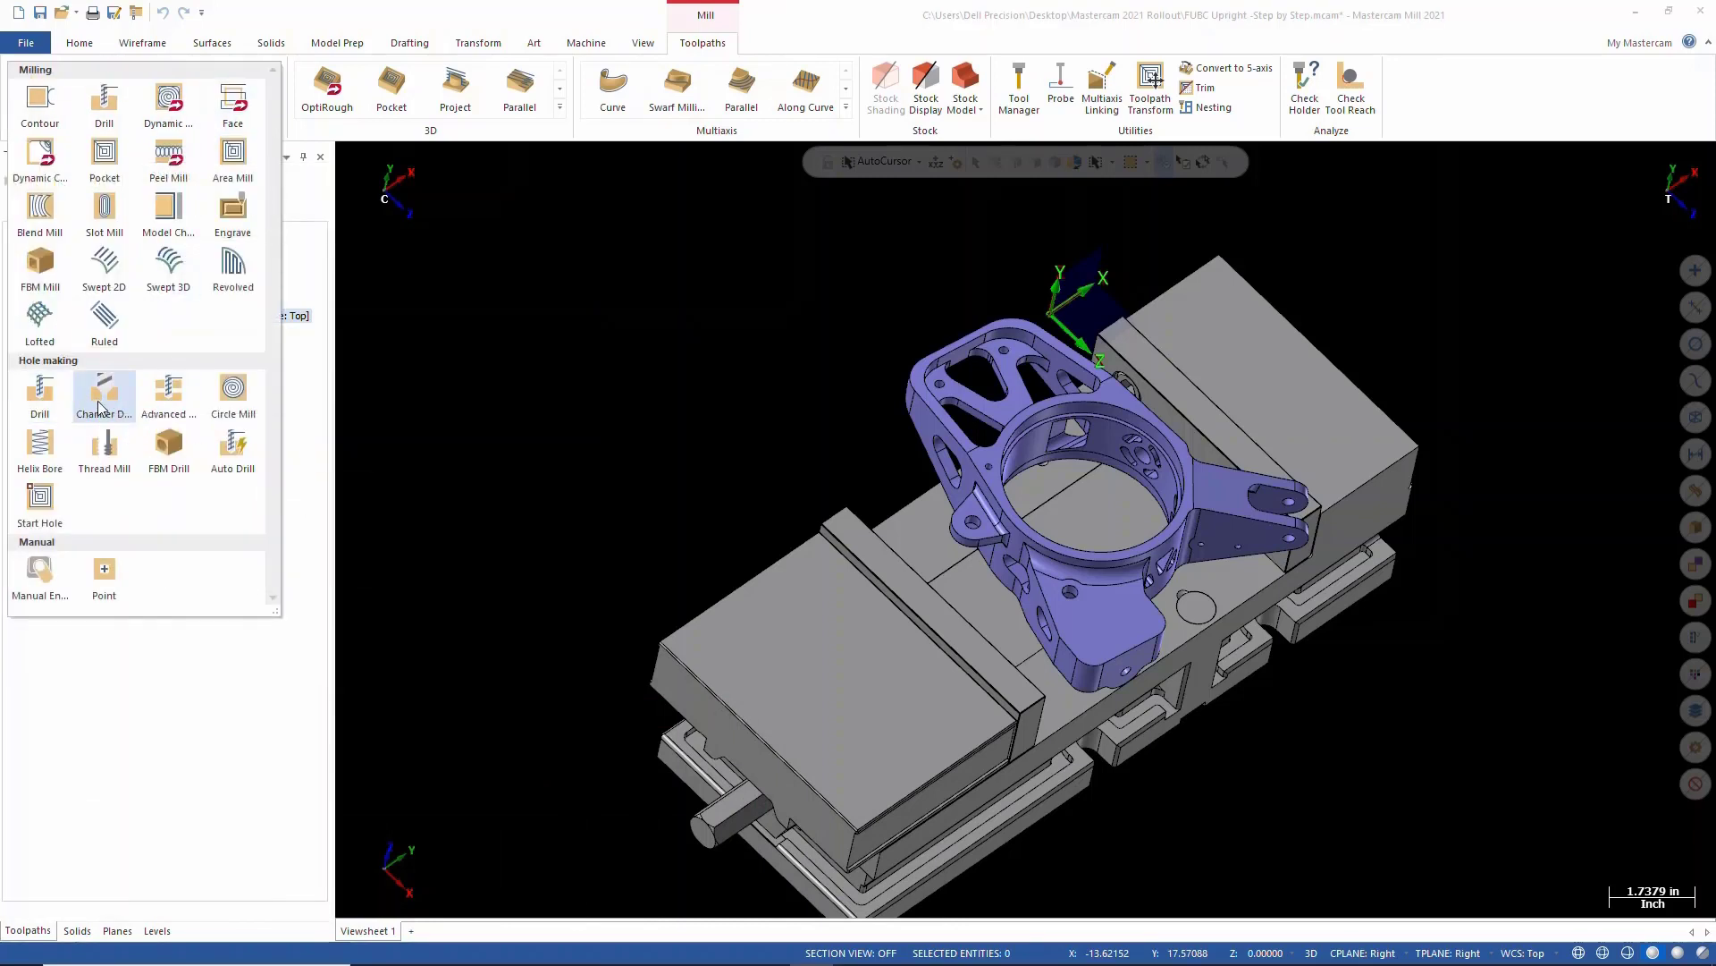
{"action": "mouse_move", "coordinate": [103, 391]}
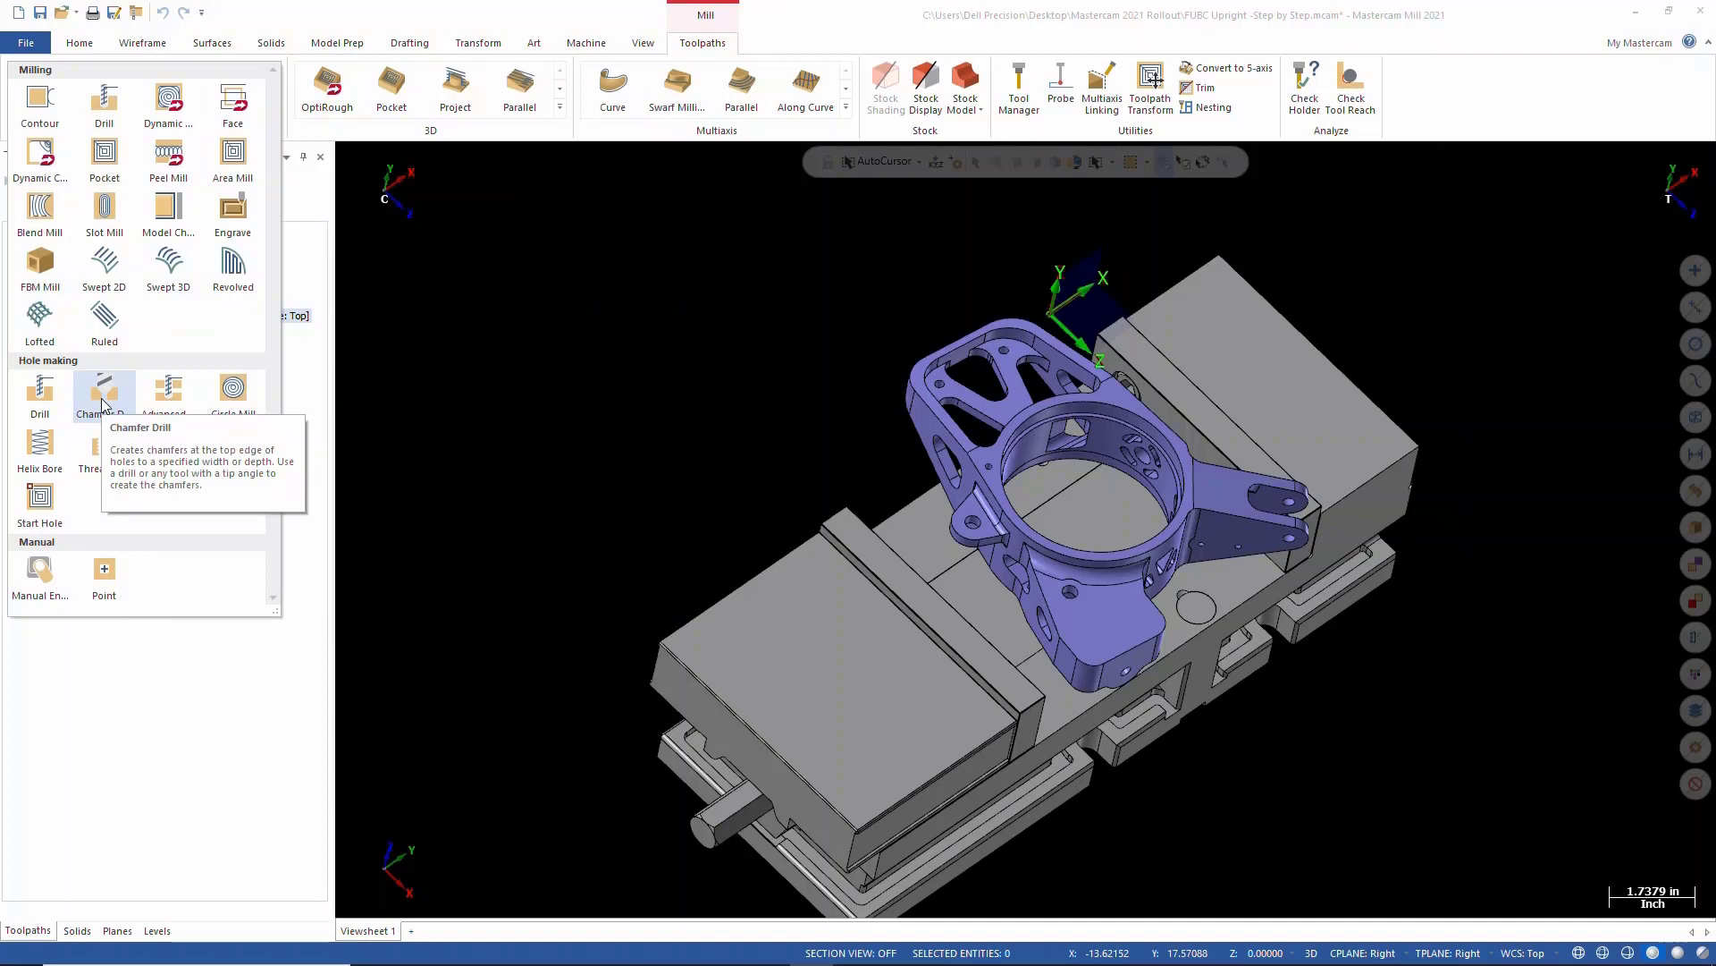
{"action": "mouse_move", "coordinate": [167, 394]}
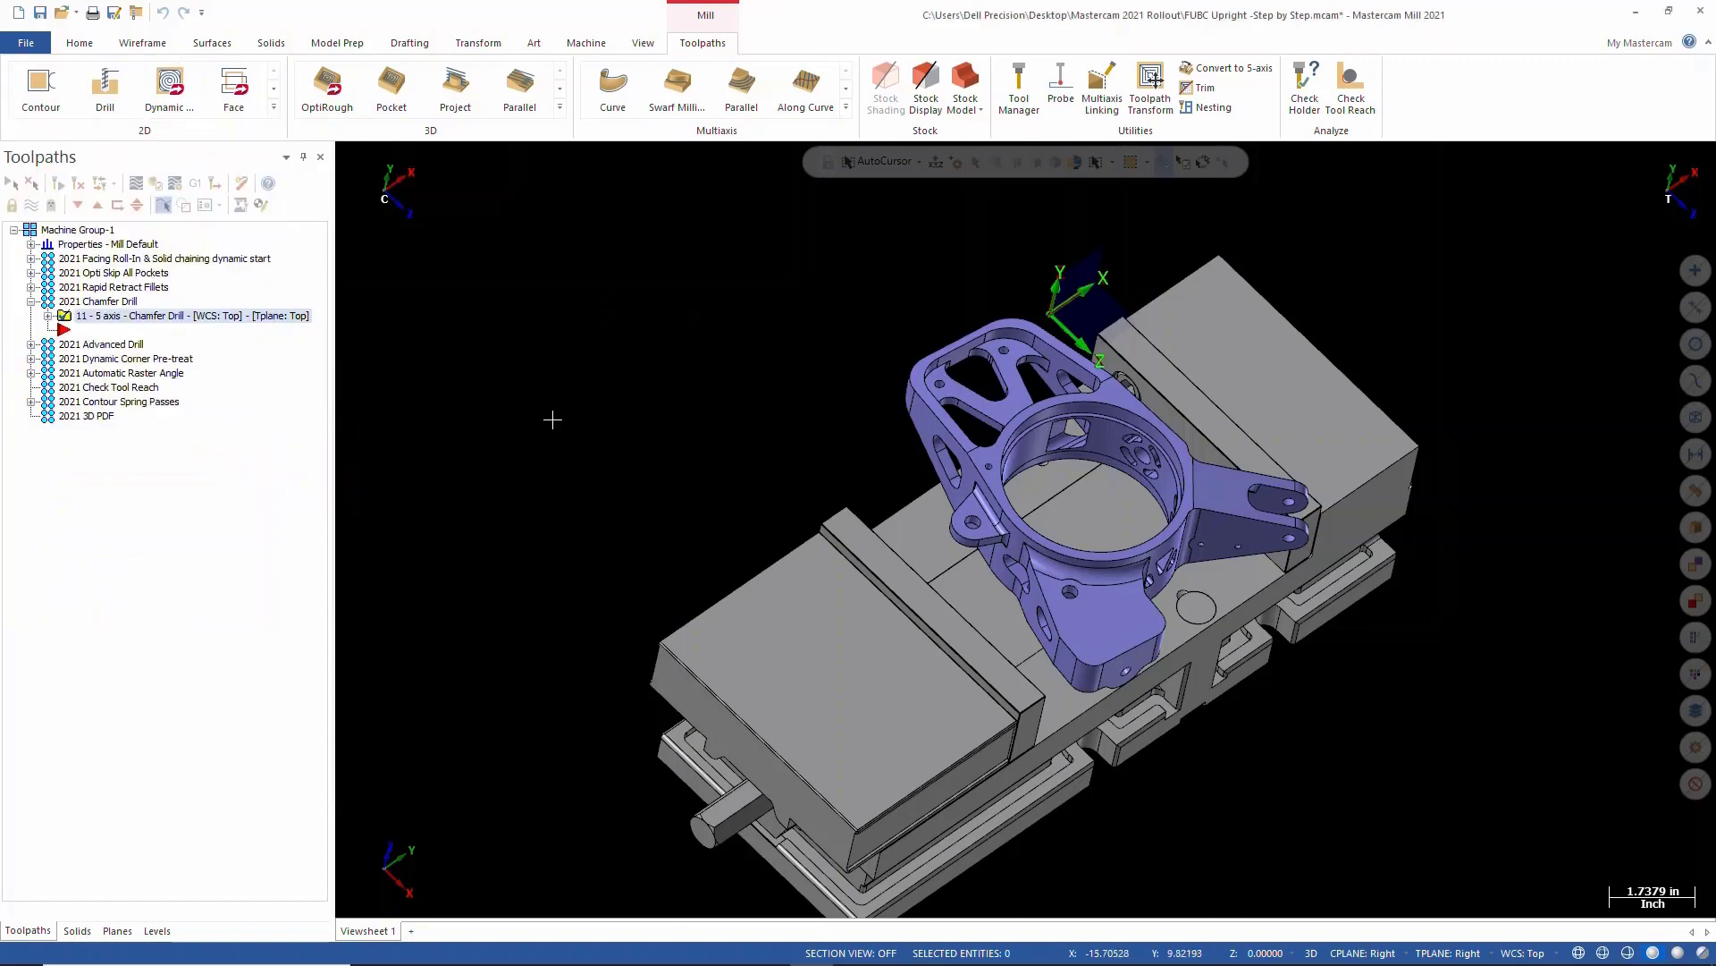
{"action": "mouse_move", "coordinate": [421, 418]}
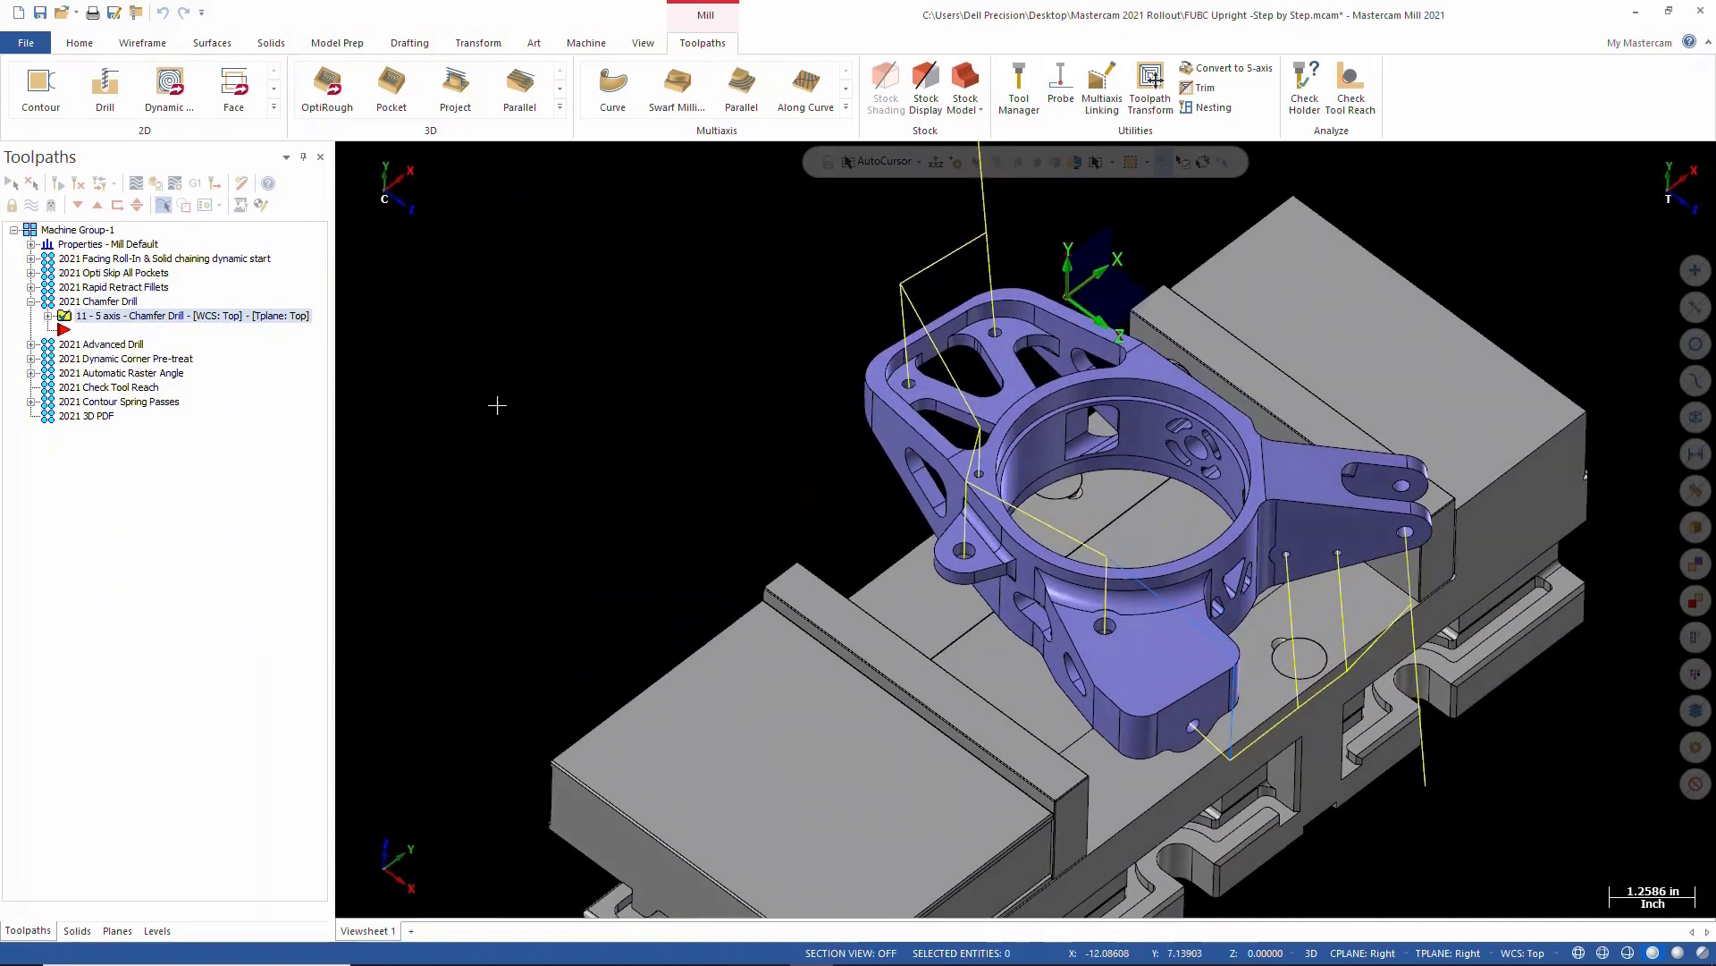
Step: Open operation 11's Chamfer Drill parameters and review its tool and 0.015 chamfer depth
{"action": "left_click", "coordinate": [64, 316]}
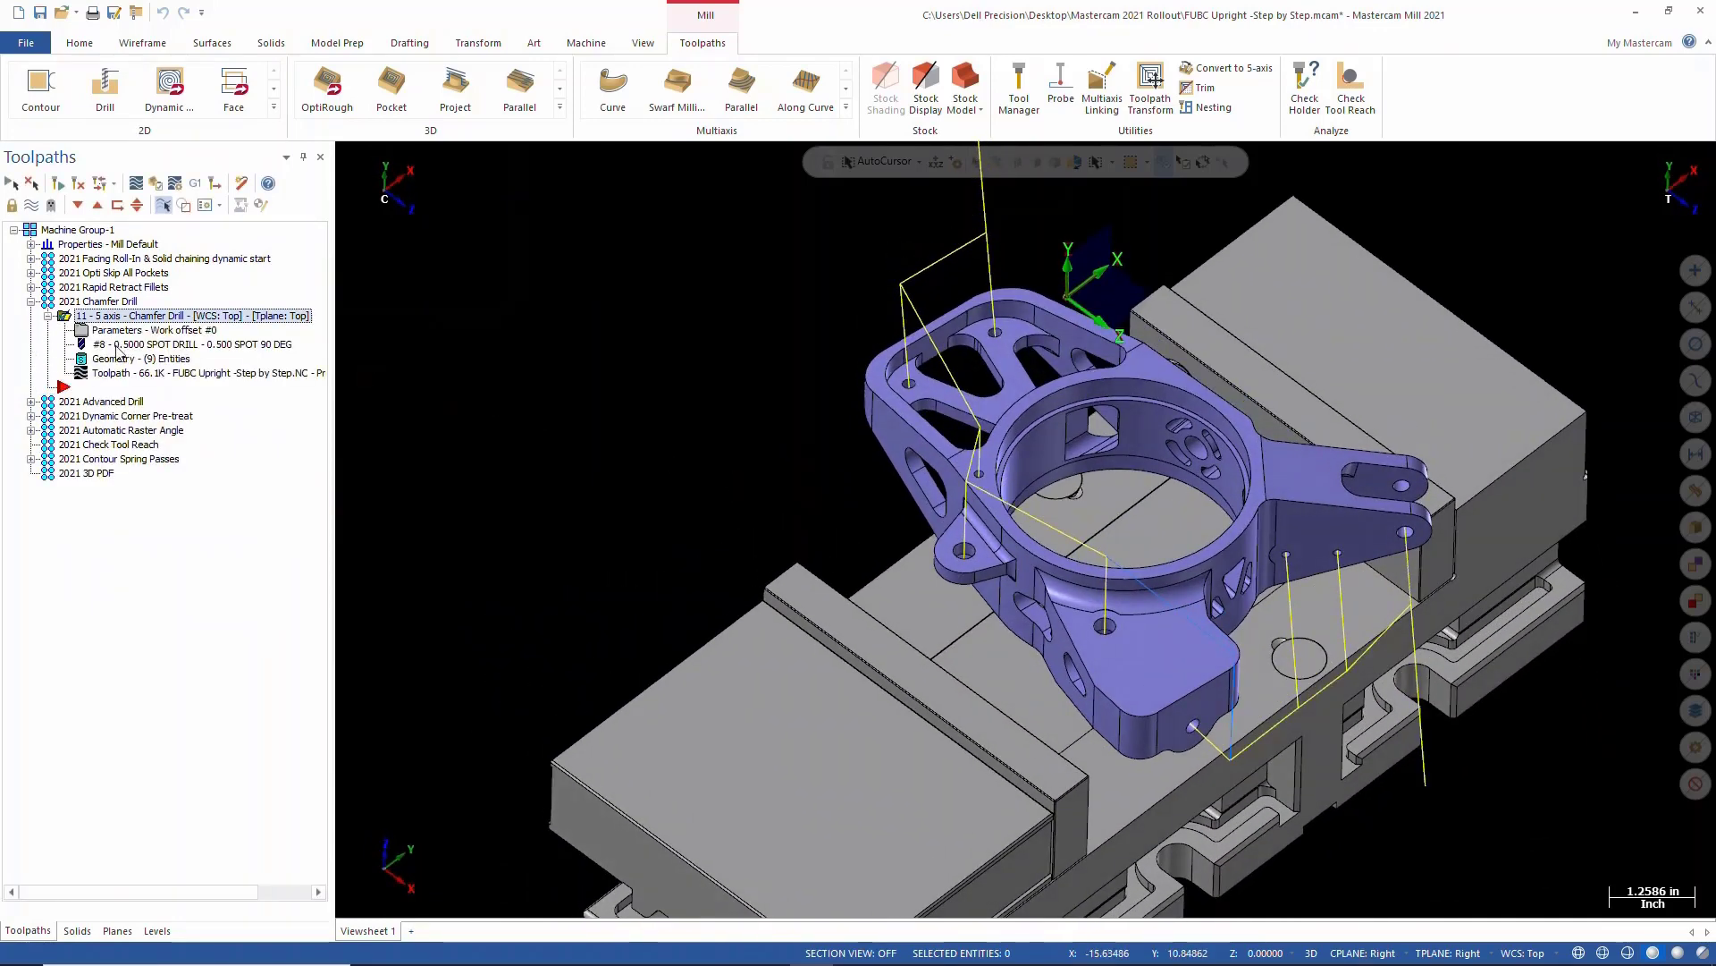
{"action": "double_click", "coordinate": [159, 316]}
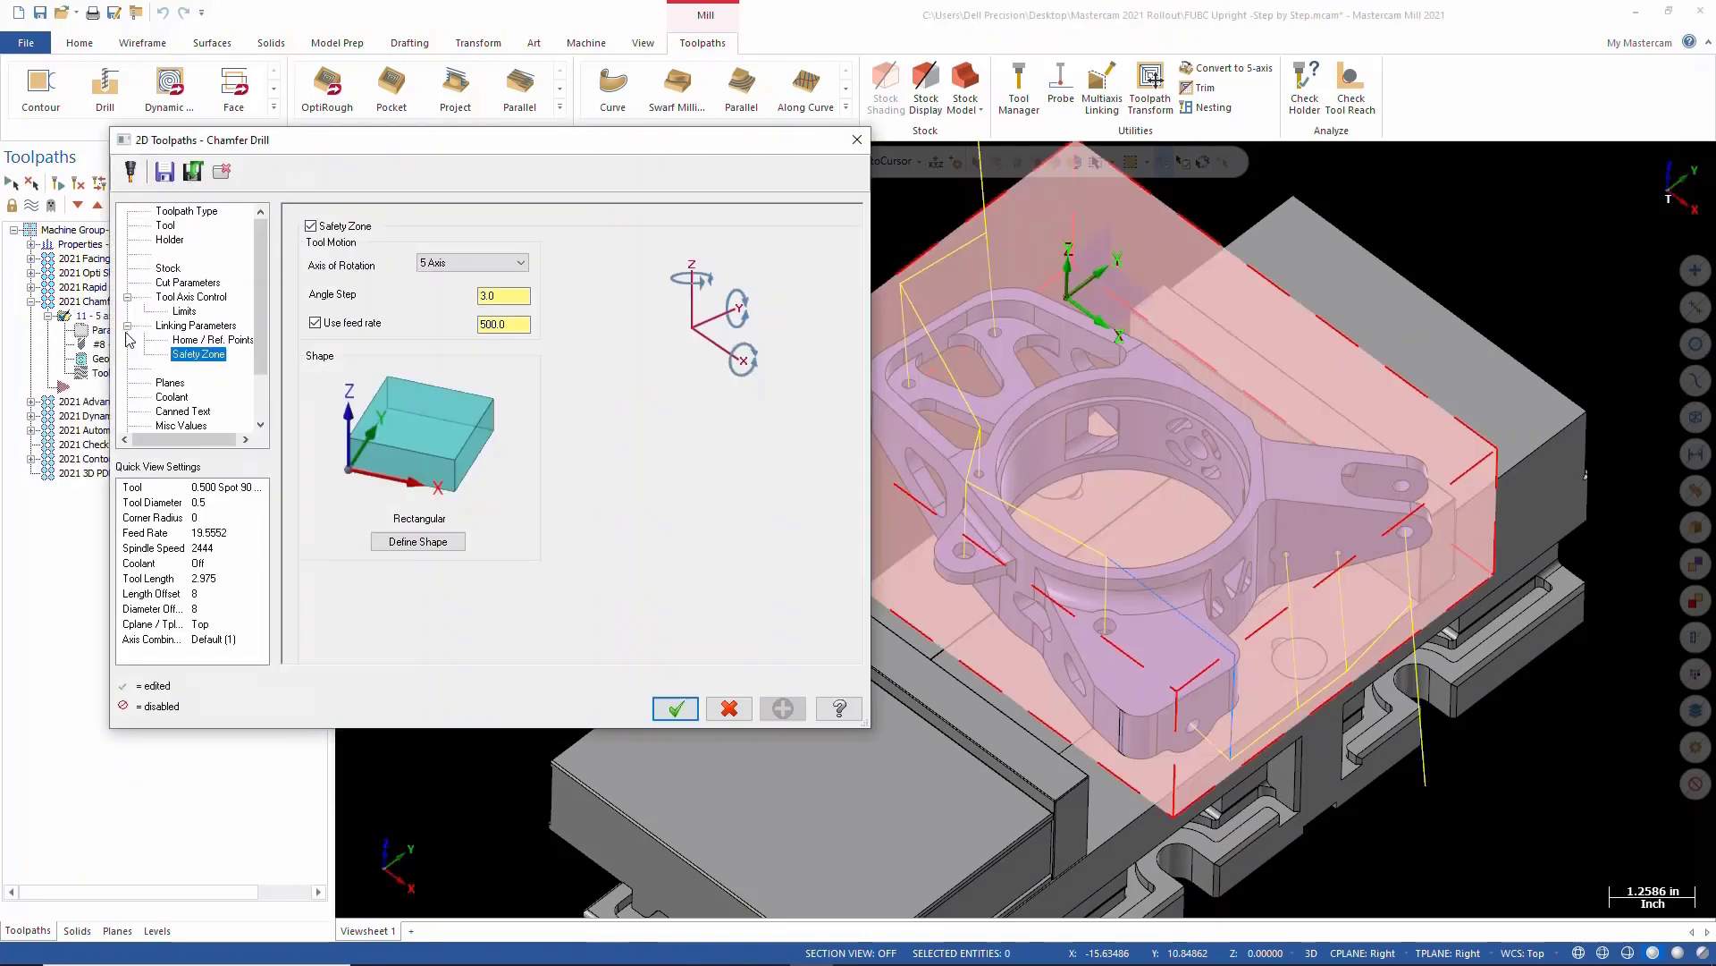
{"action": "left_click", "coordinate": [187, 282]}
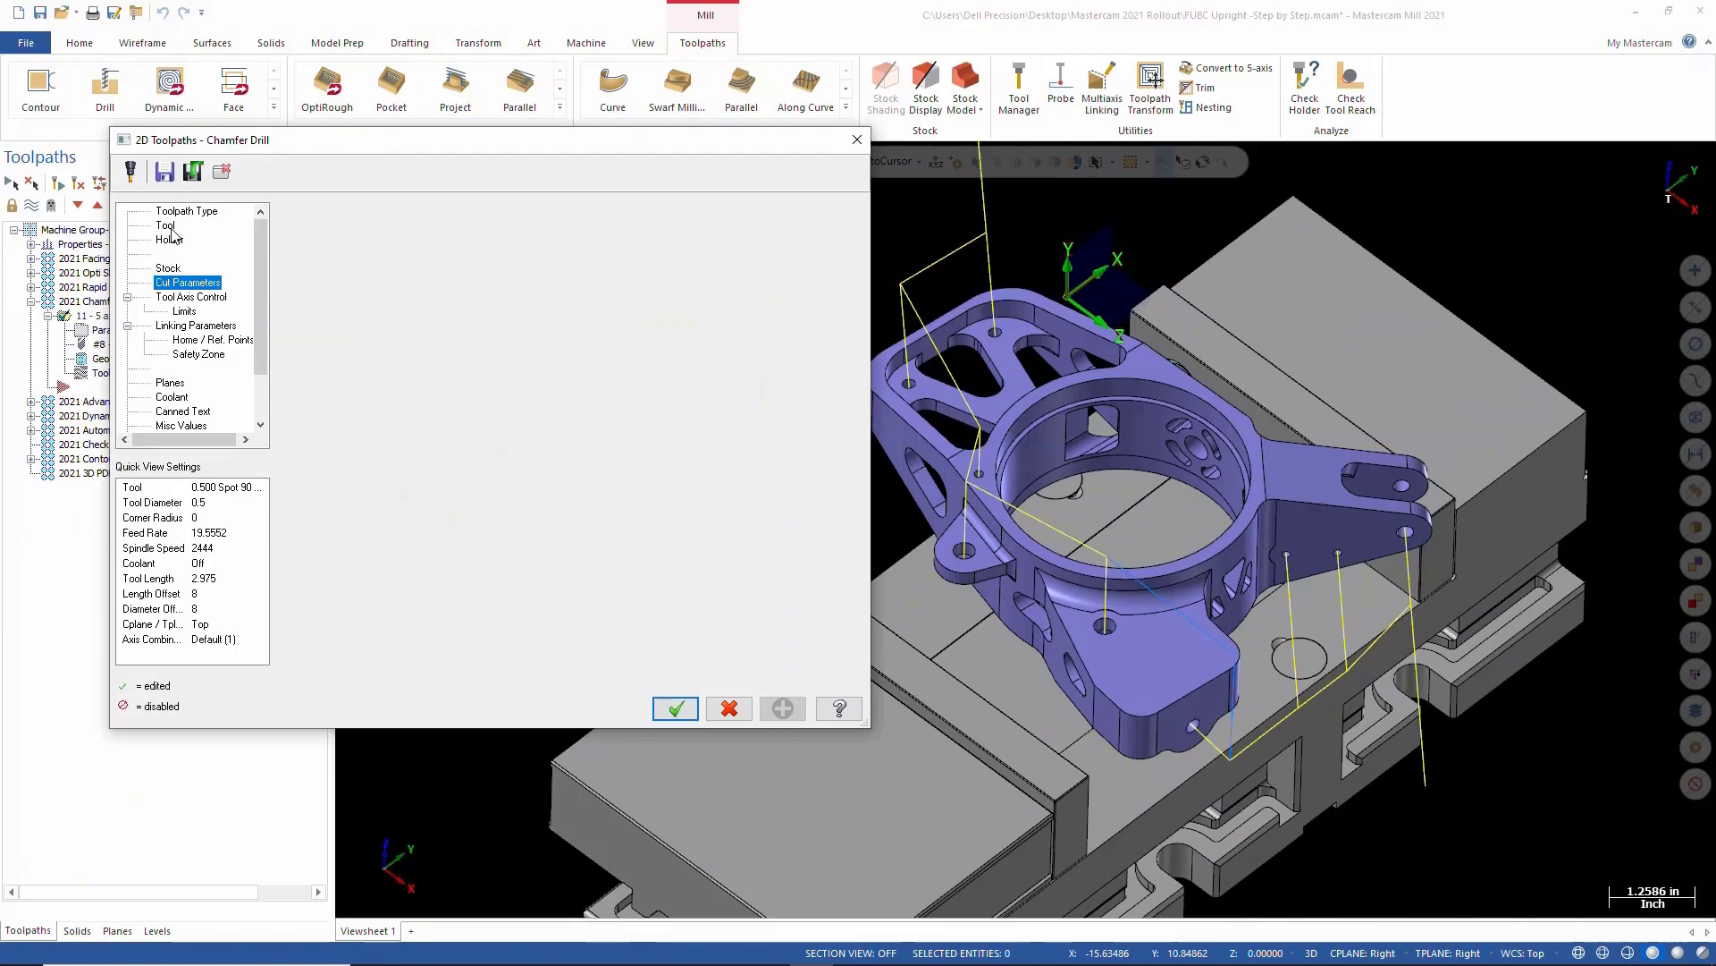
{"action": "left_click", "coordinate": [166, 226]}
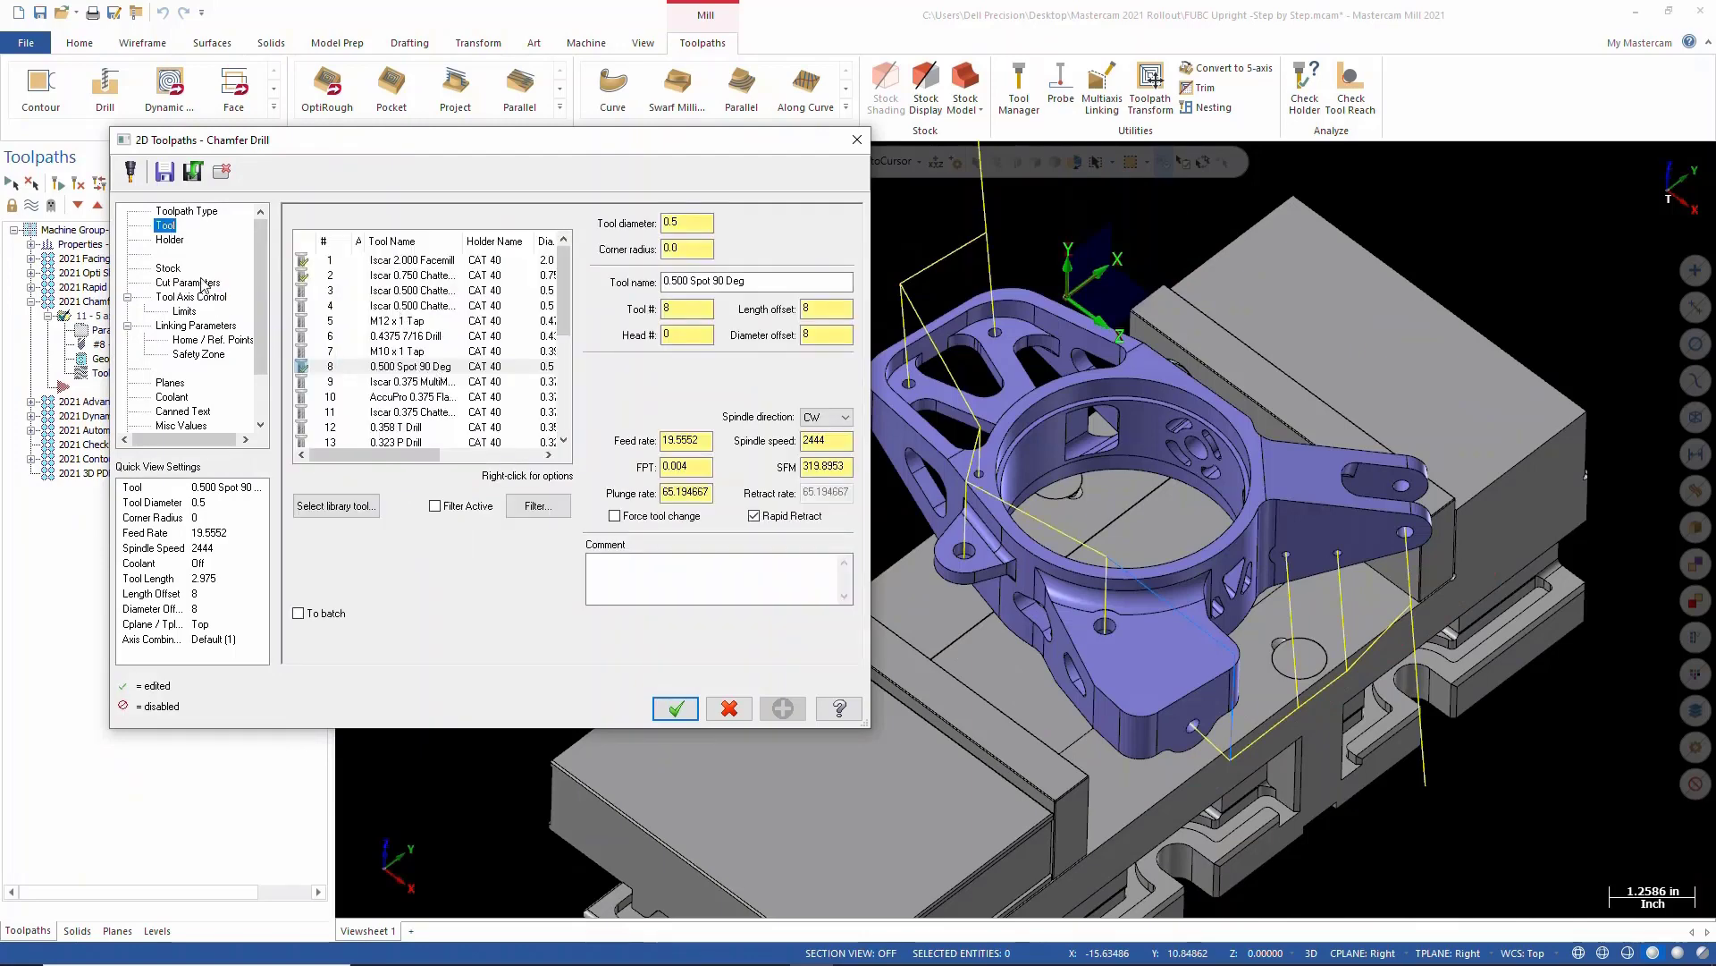
{"action": "left_click", "coordinate": [186, 283]}
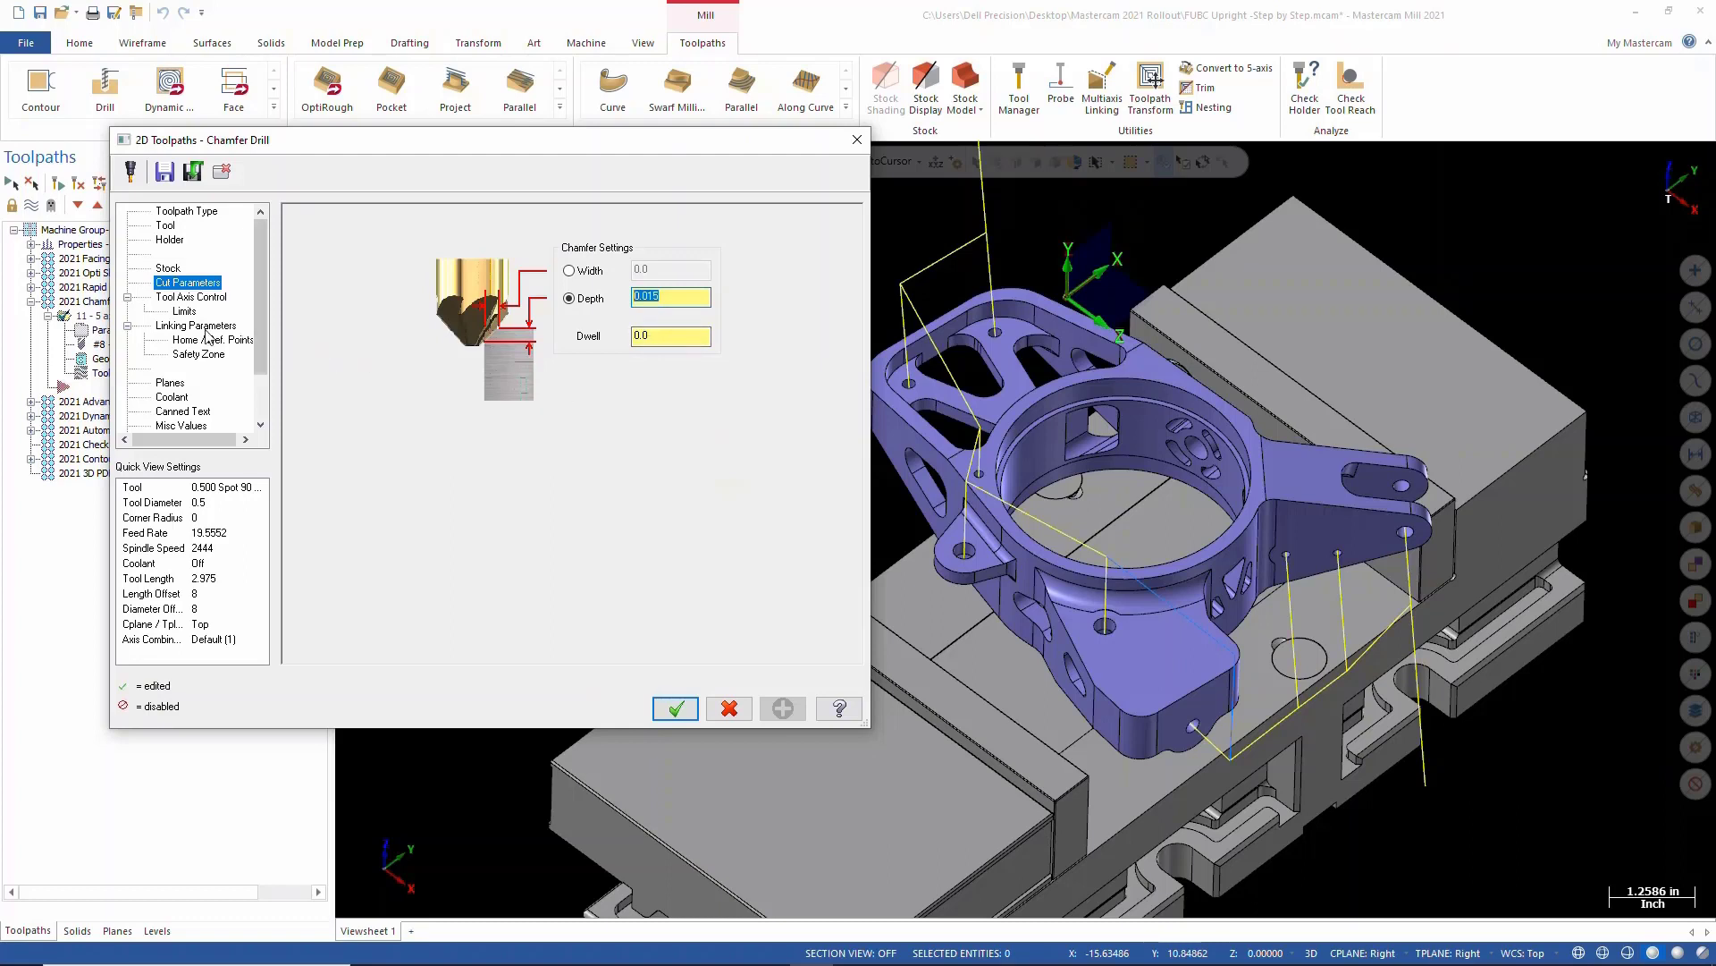
Step: Review the 5-axis tool axis output, linking heights and rectangular safety zone
{"action": "left_click", "coordinate": [195, 297]}
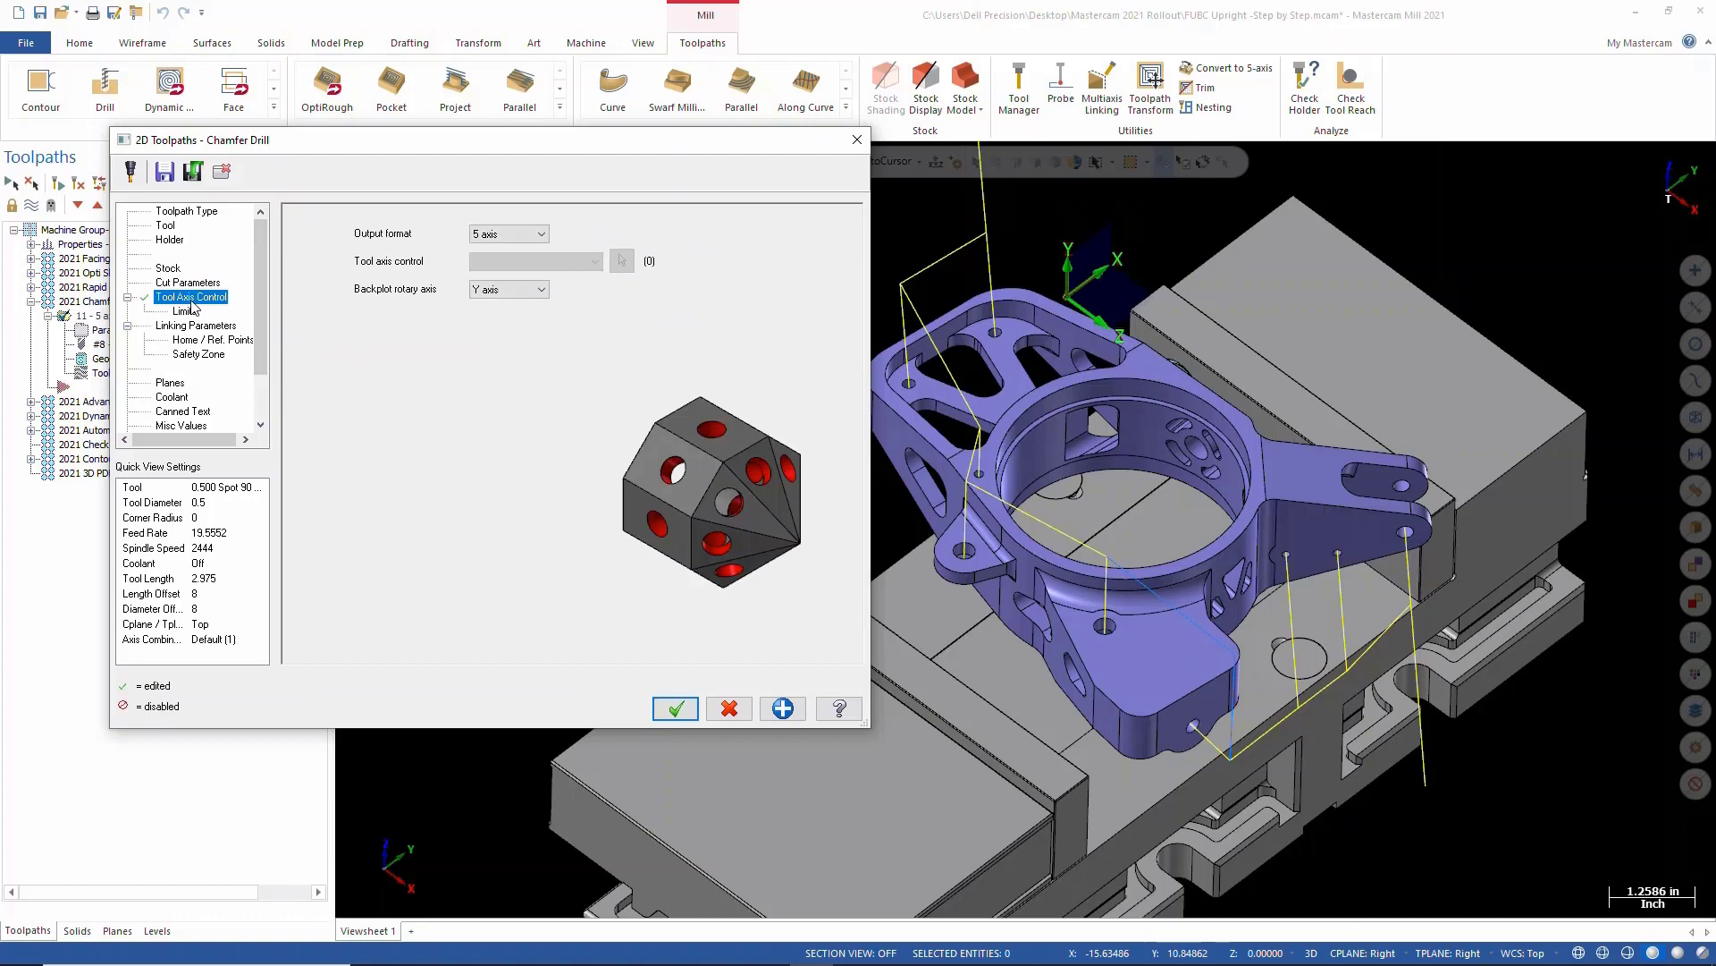
{"action": "left_click", "coordinate": [503, 234]}
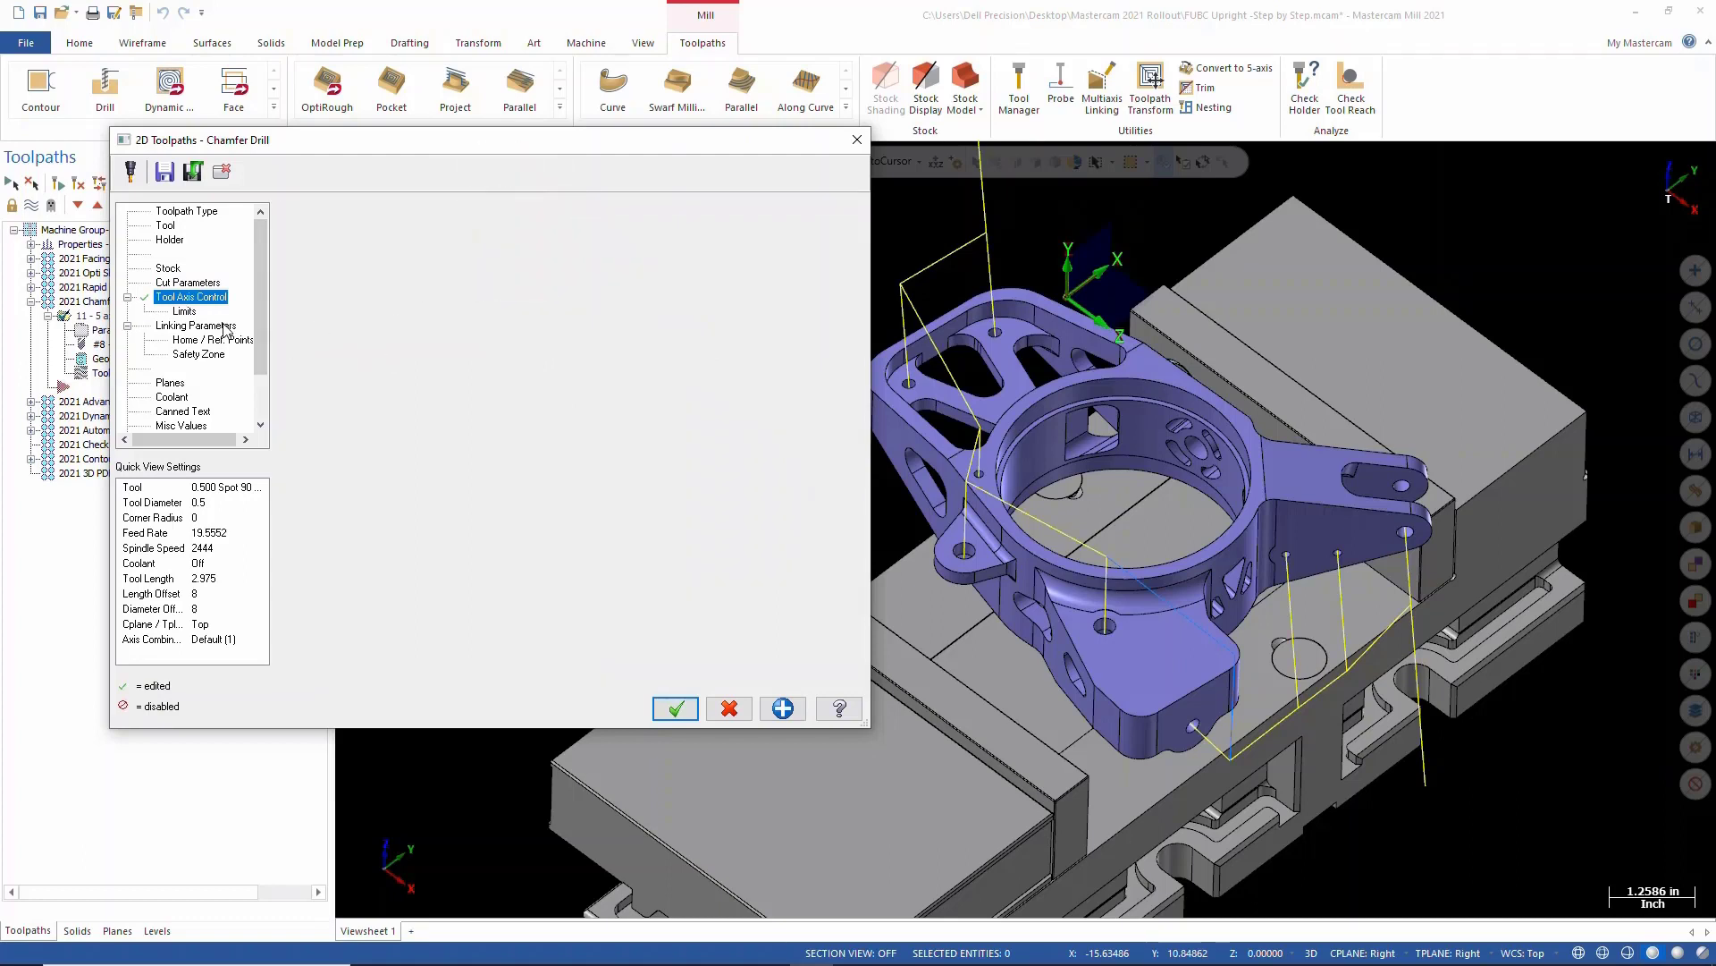
{"action": "left_click", "coordinate": [199, 325]}
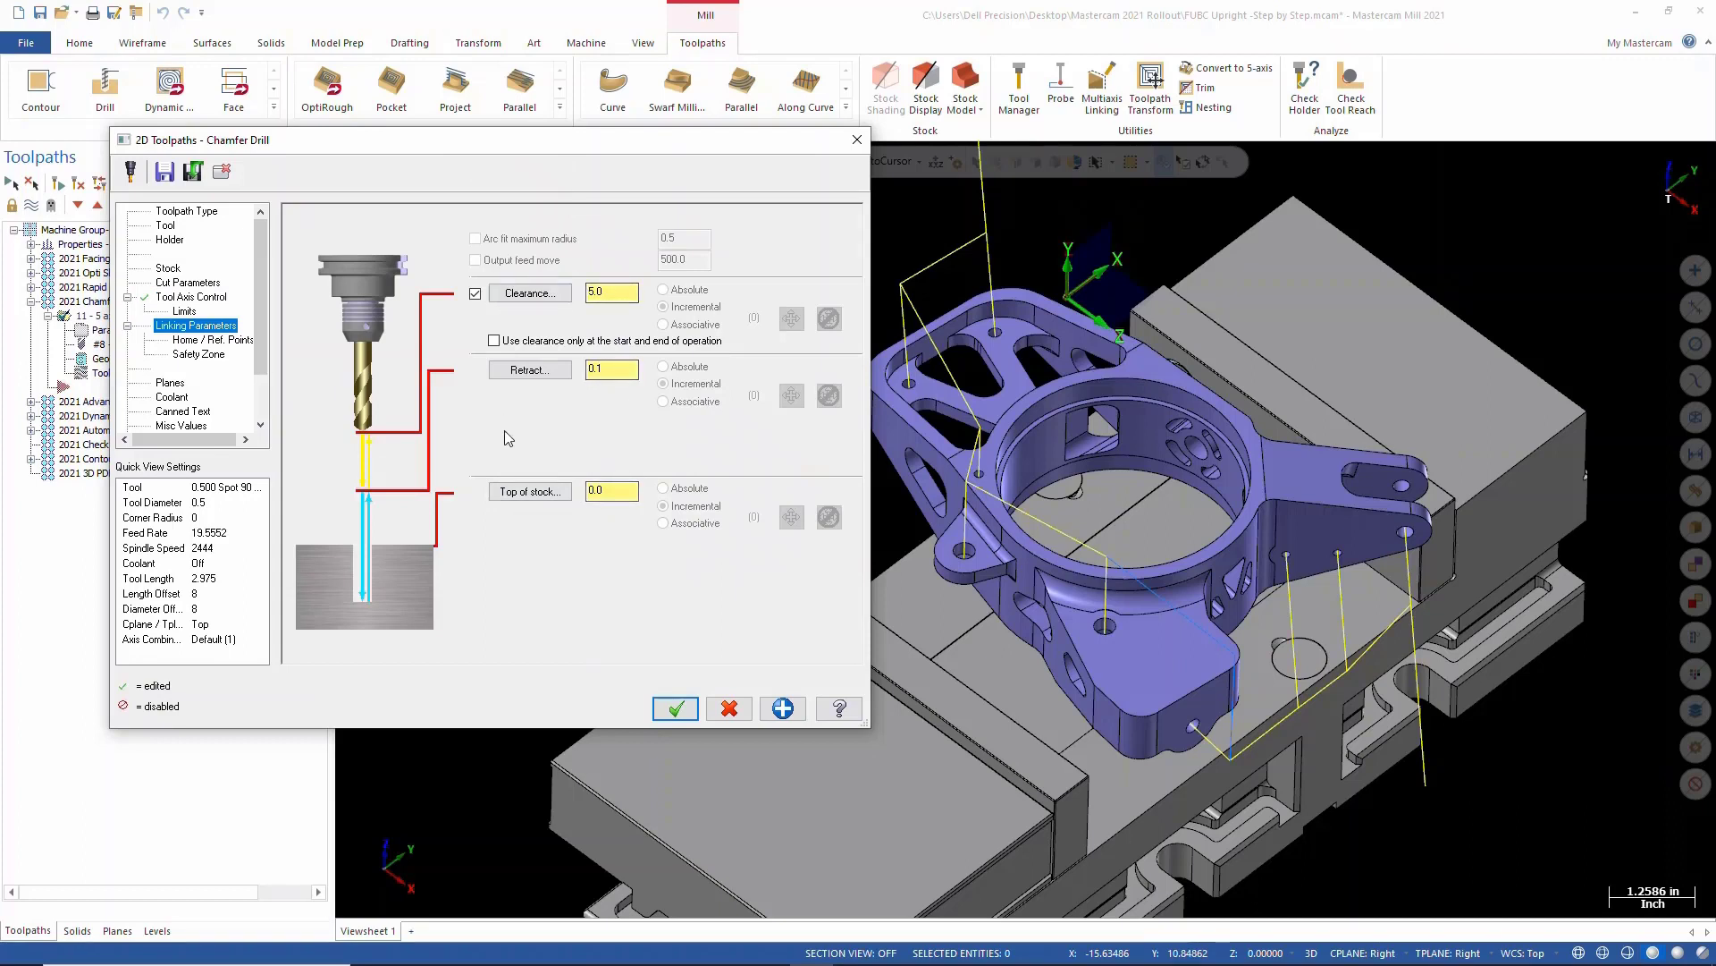
{"action": "left_click", "coordinate": [610, 489]}
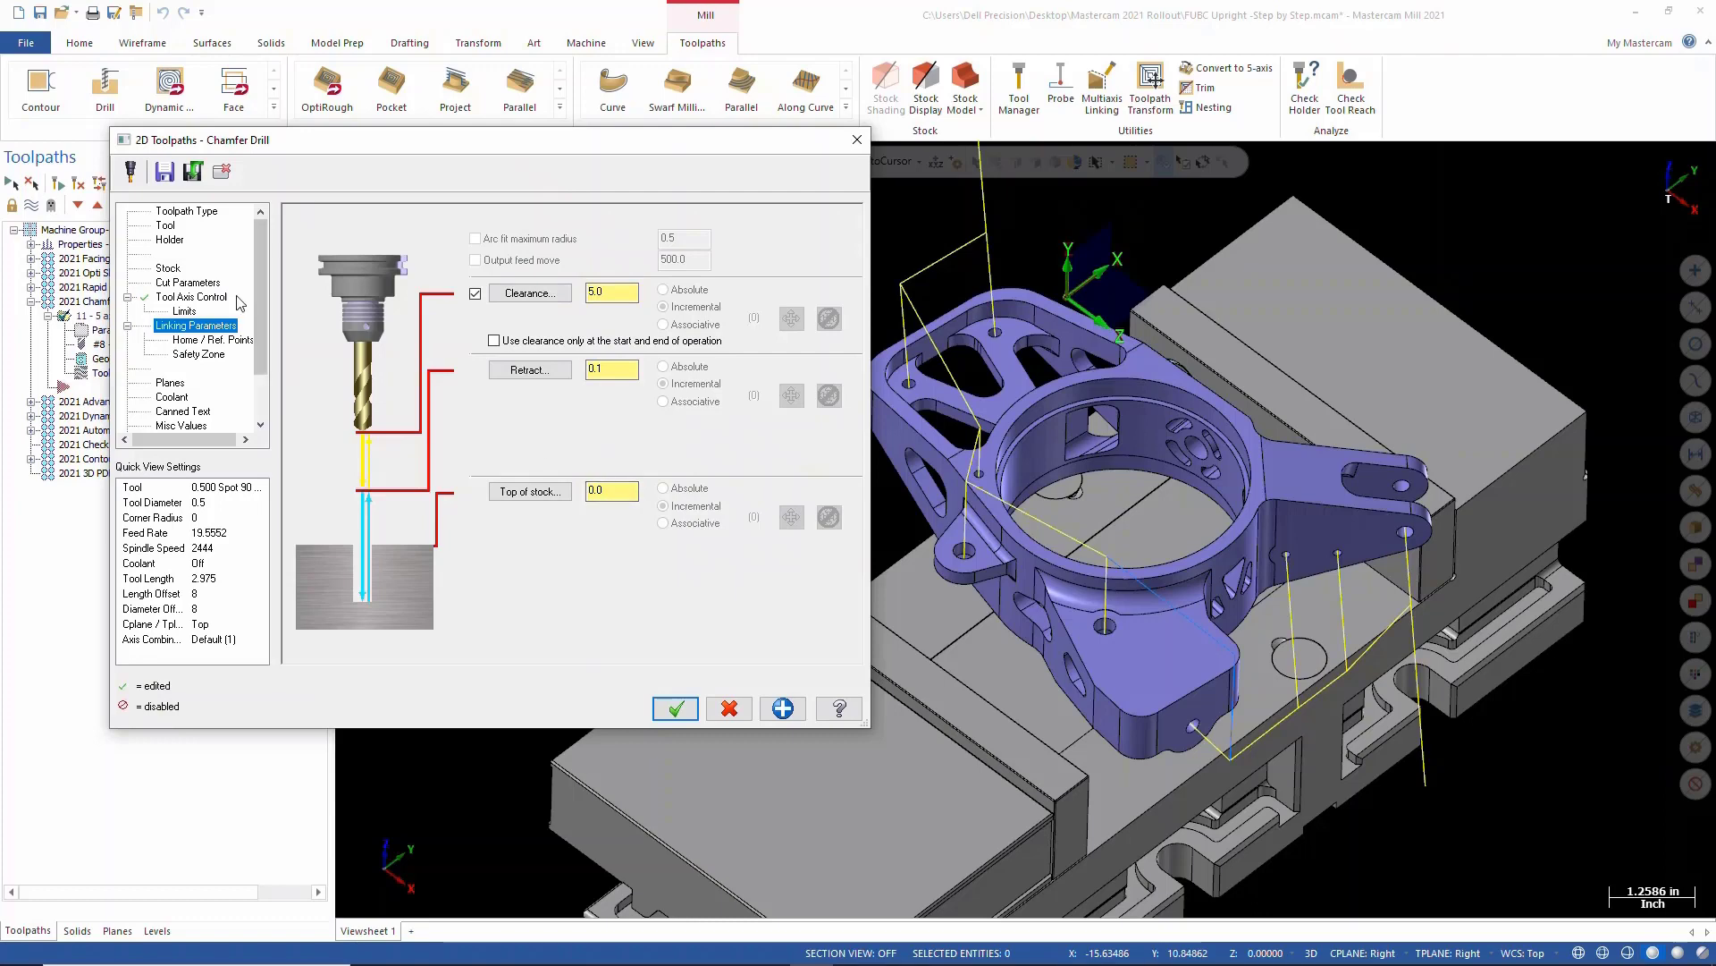
{"action": "left_click", "coordinate": [187, 281]}
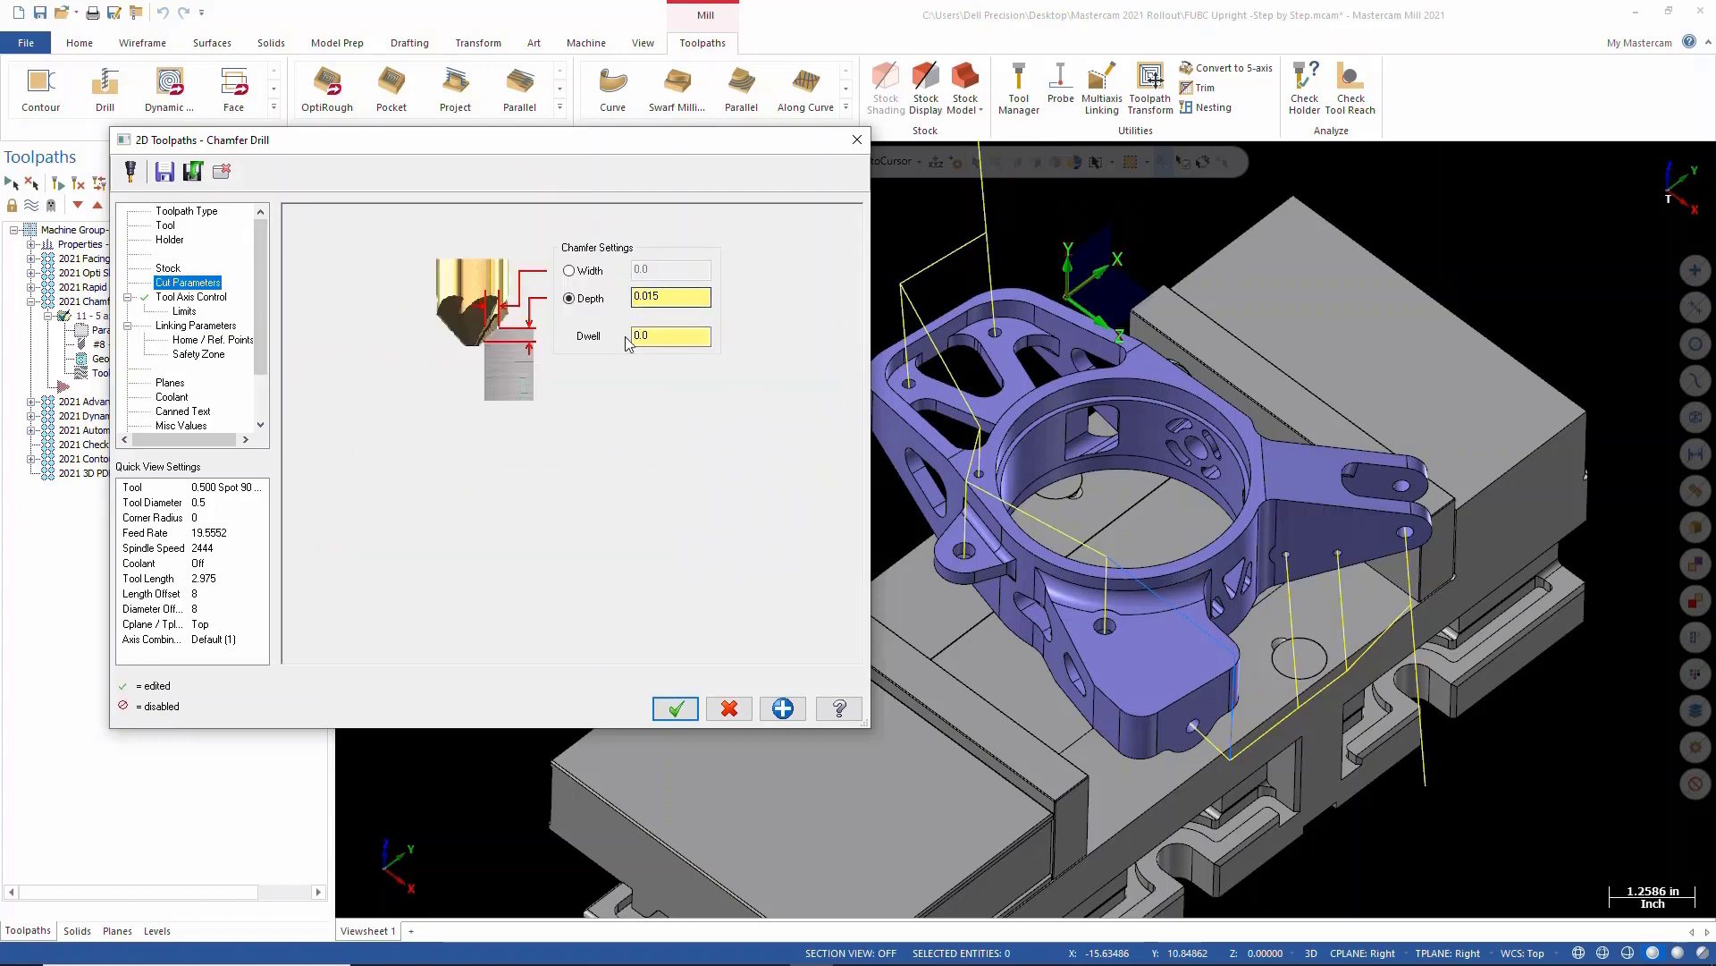
{"action": "left_click", "coordinate": [199, 354]}
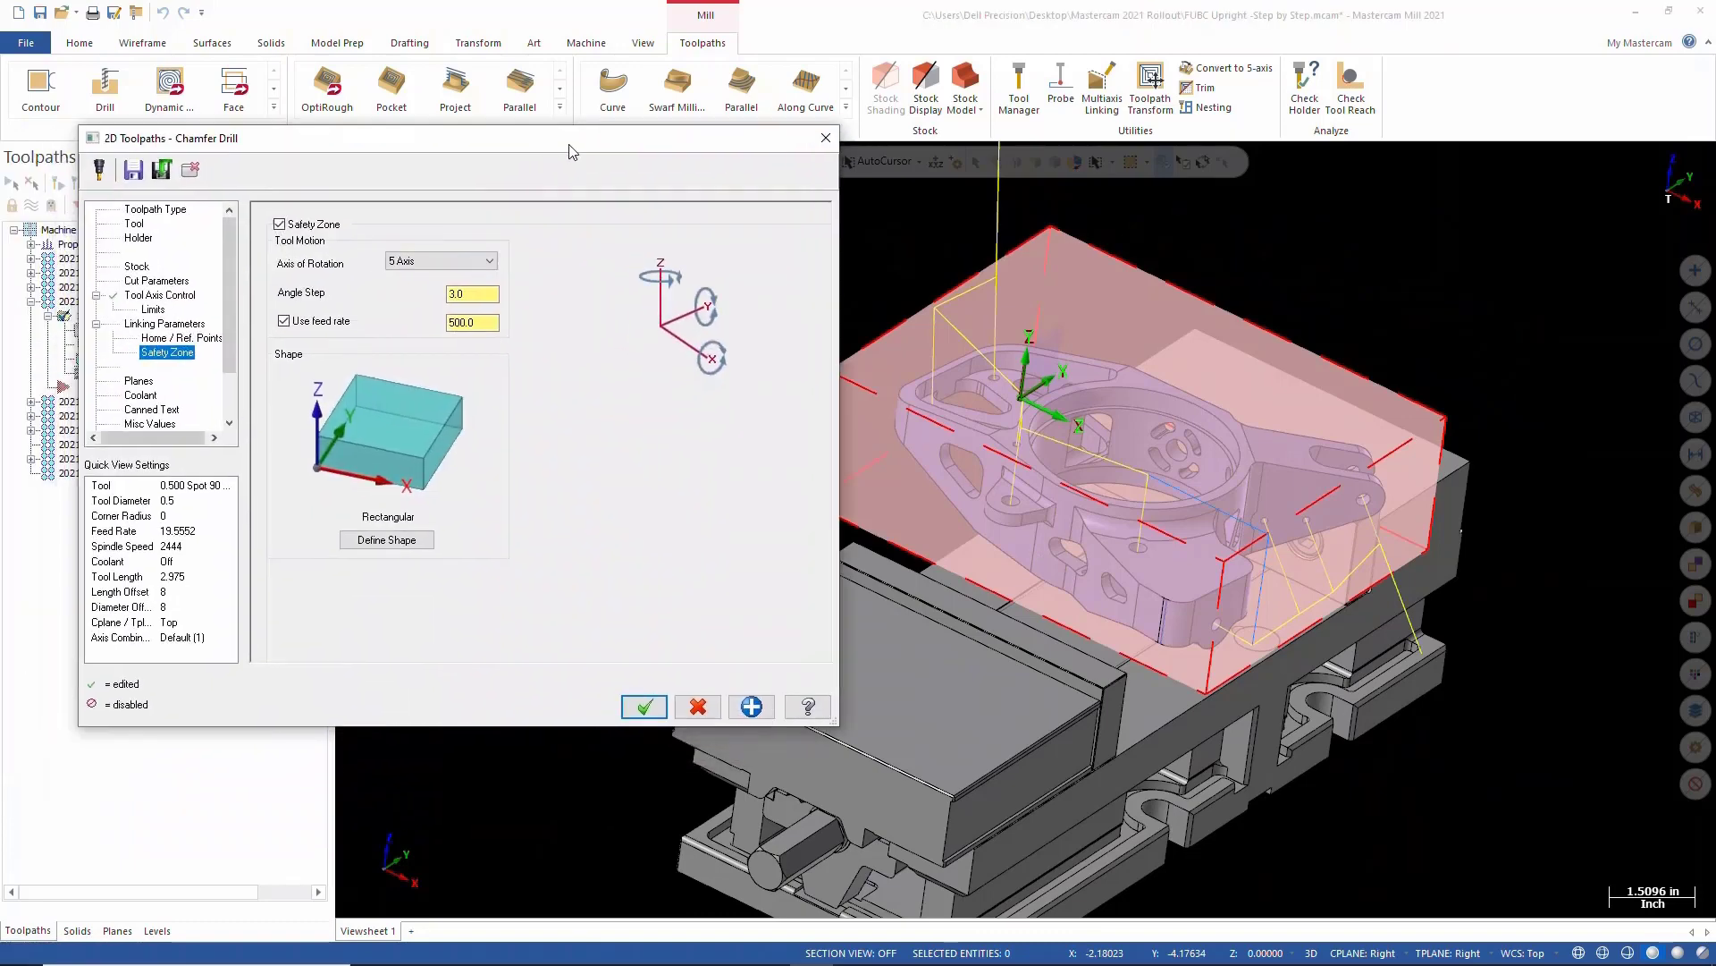
Step: Delete all nine holes from the Toolpath Hole Definition features list
{"action": "left_click", "coordinate": [644, 707]}
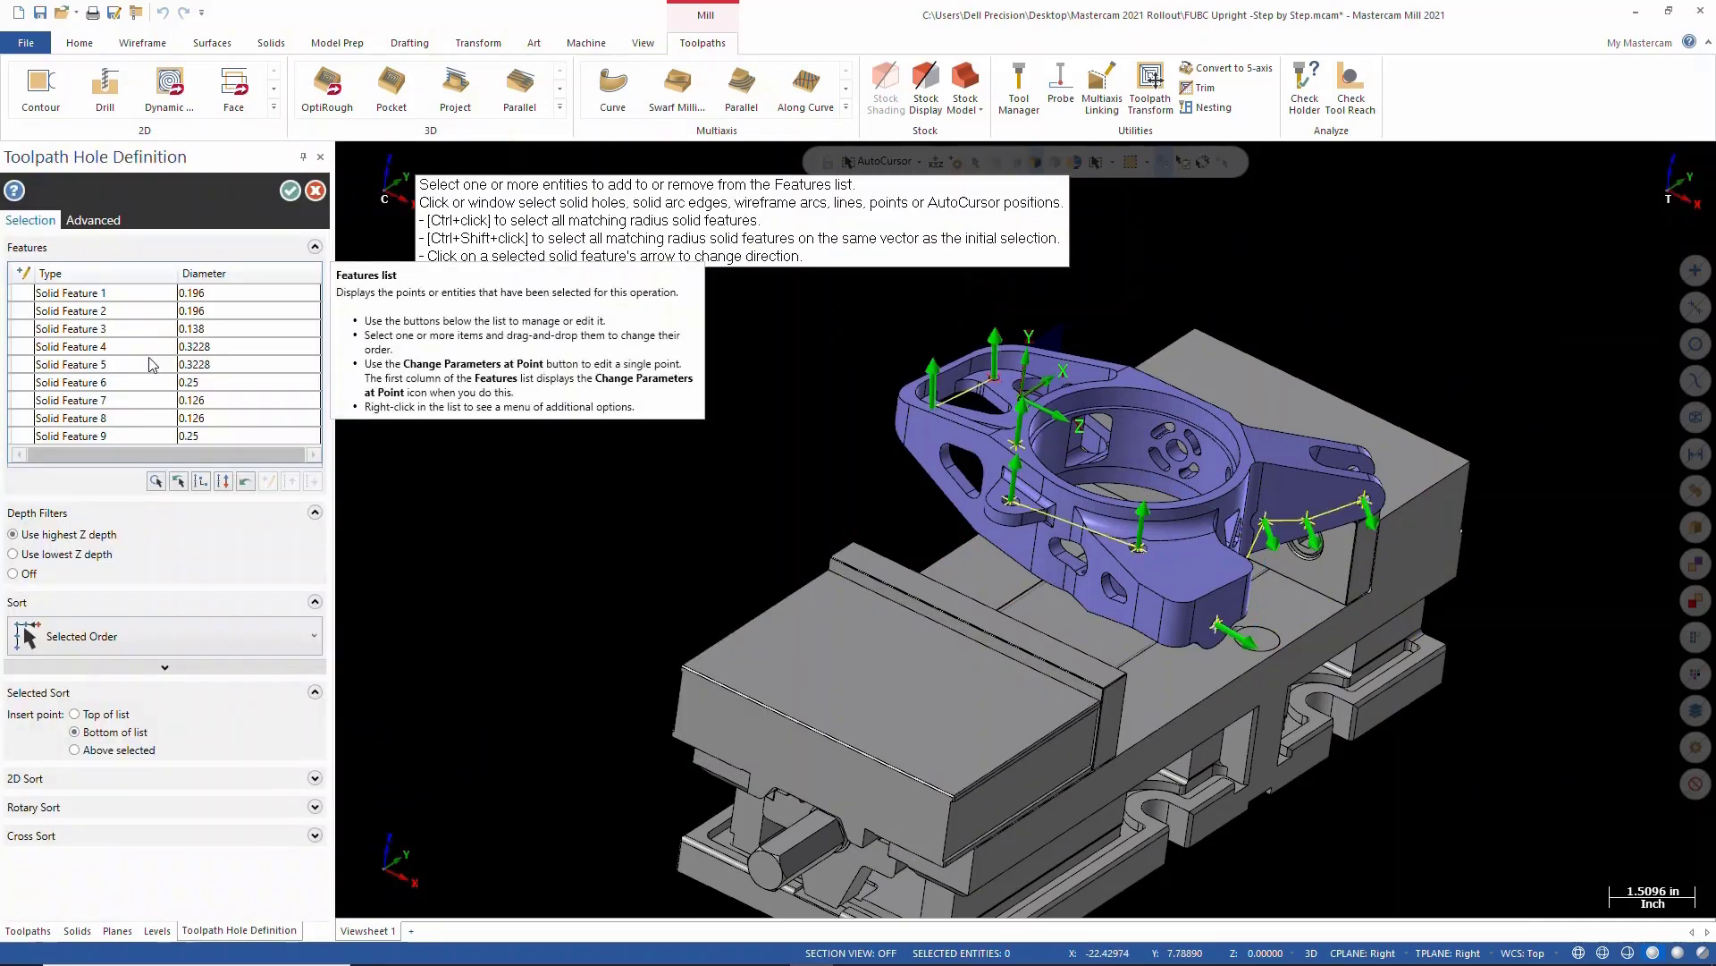
{"action": "right_click", "coordinate": [71, 364]}
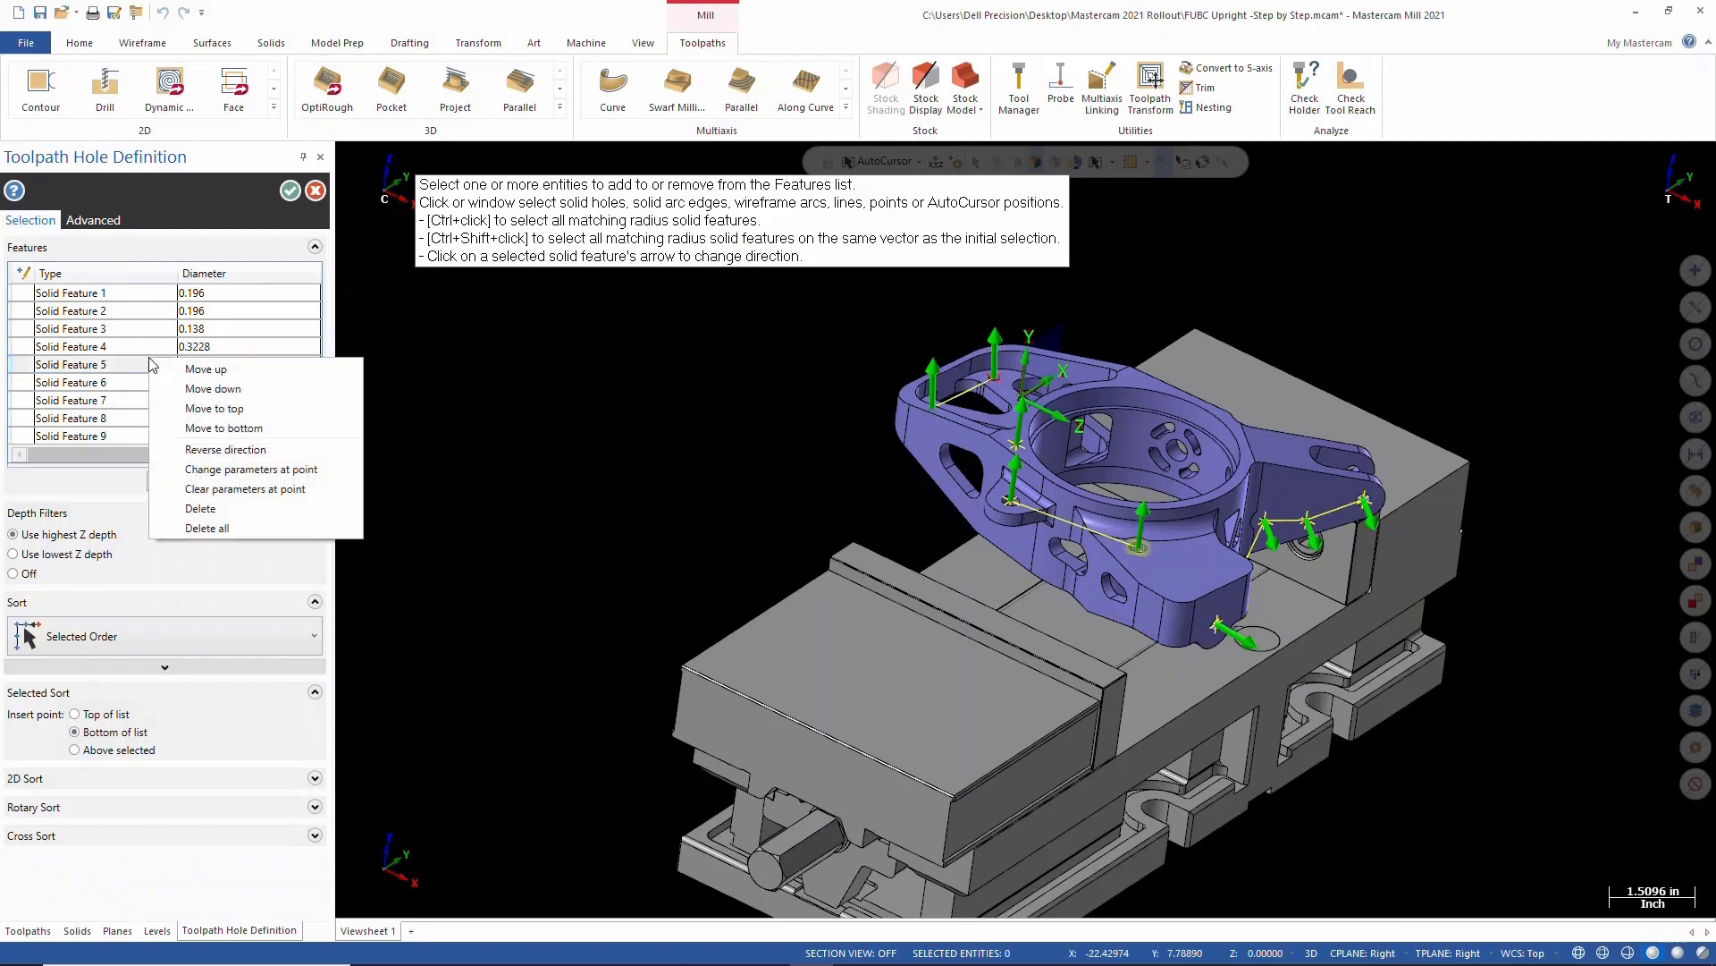
{"action": "left_click", "coordinate": [207, 527]}
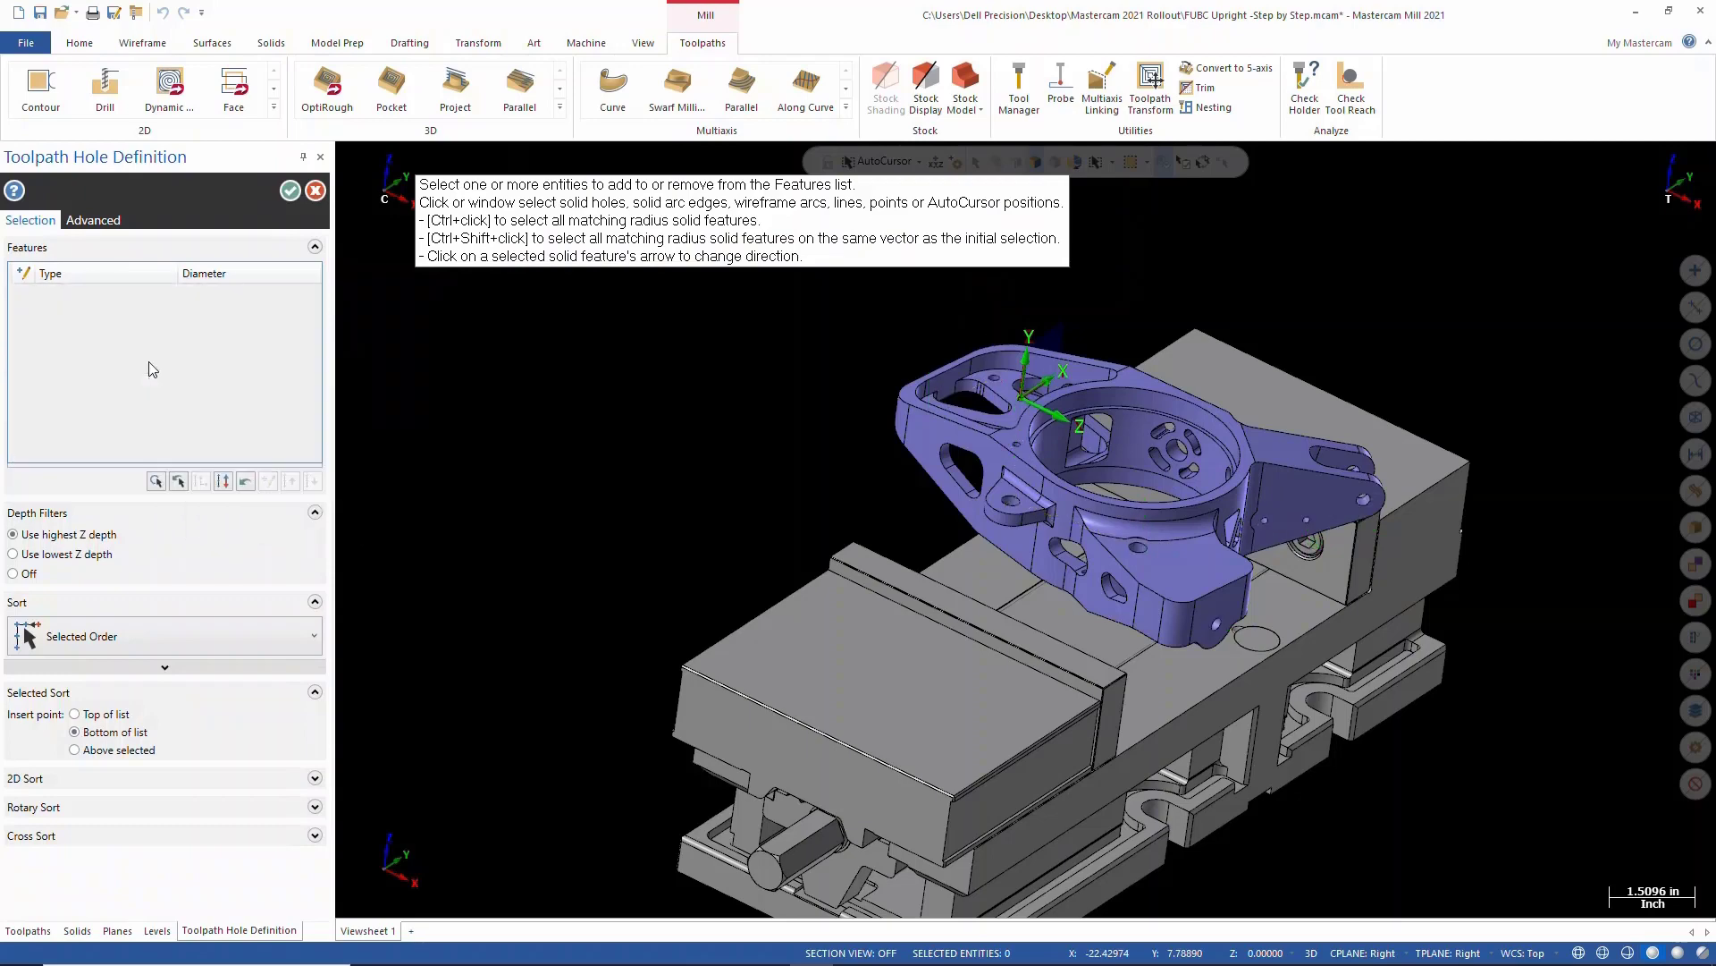
Step: Reselect the holes in order across the top and side faces, nine solid features total
{"action": "scroll", "scroll_direction": "down", "scroll_amount": 3}
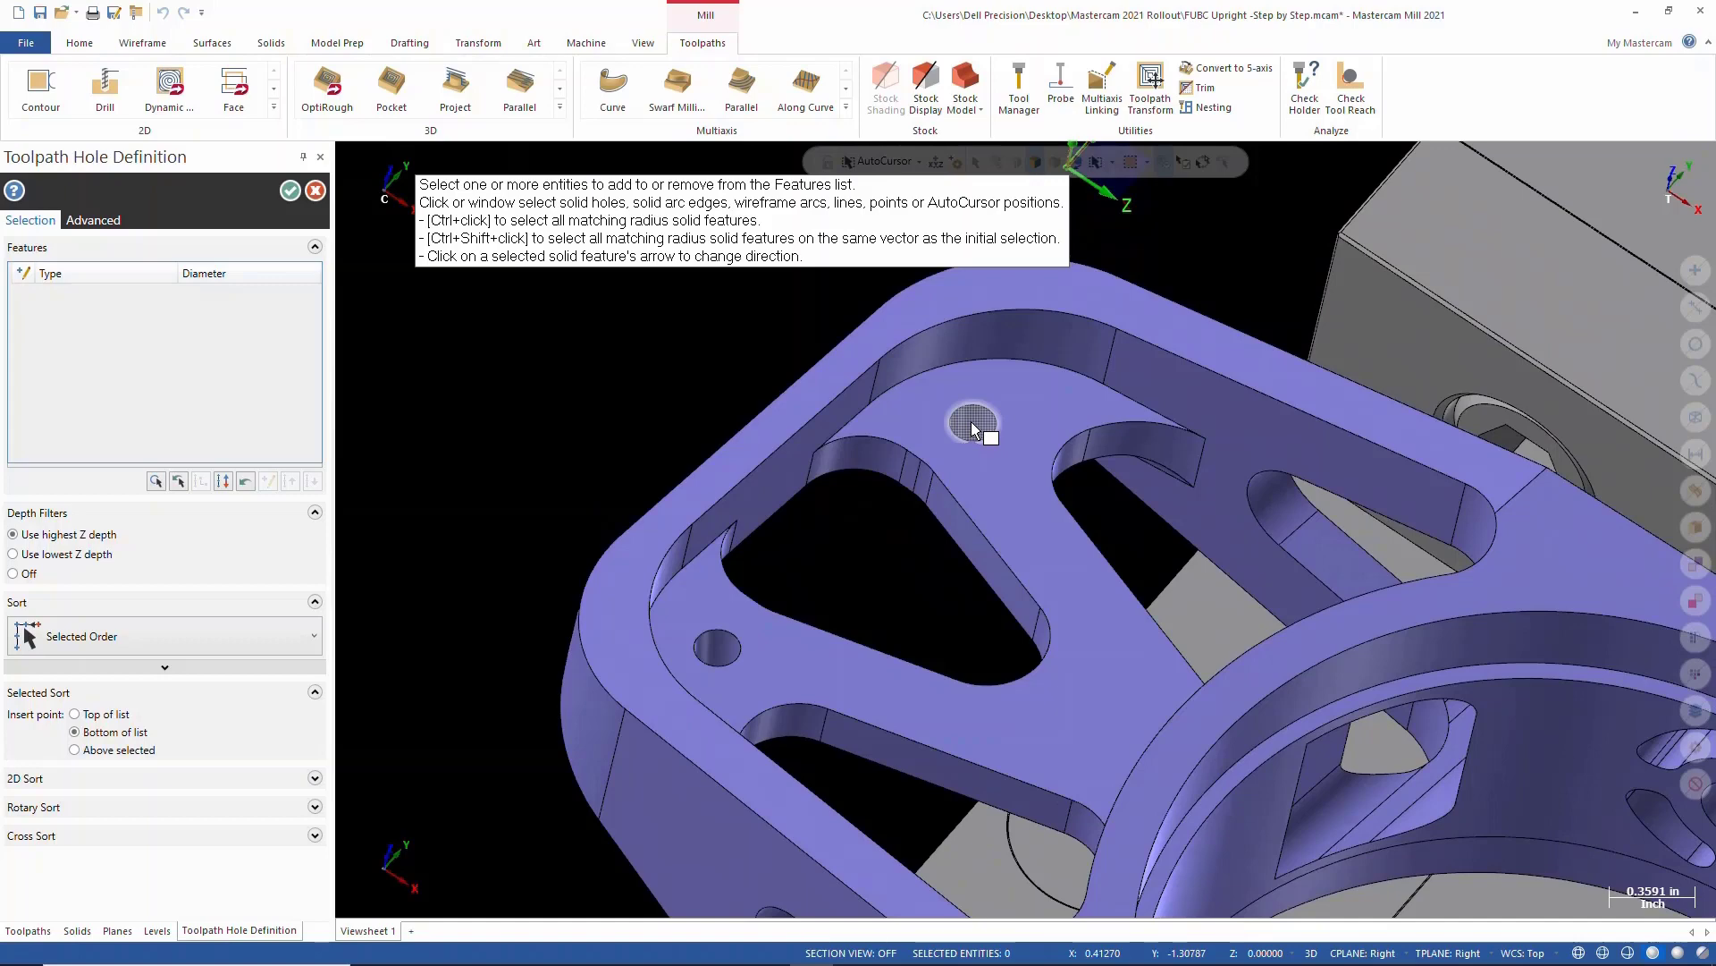
{"action": "left_click", "coordinate": [713, 645]}
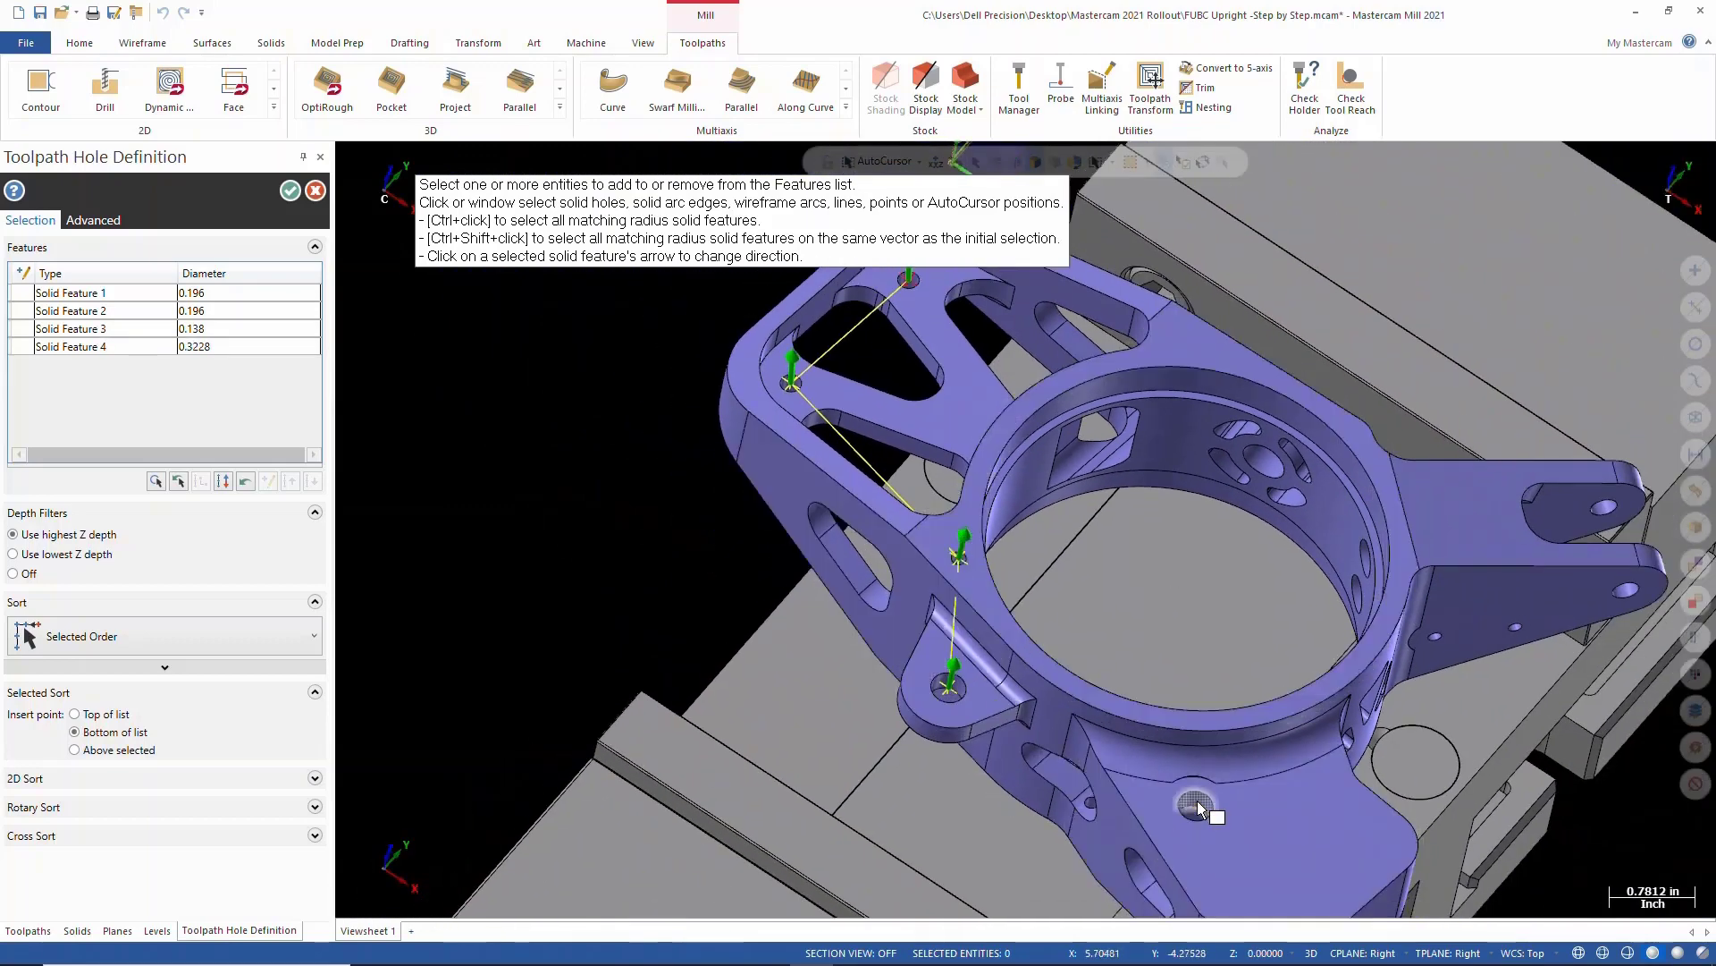
{"action": "left_click", "coordinate": [1196, 804]}
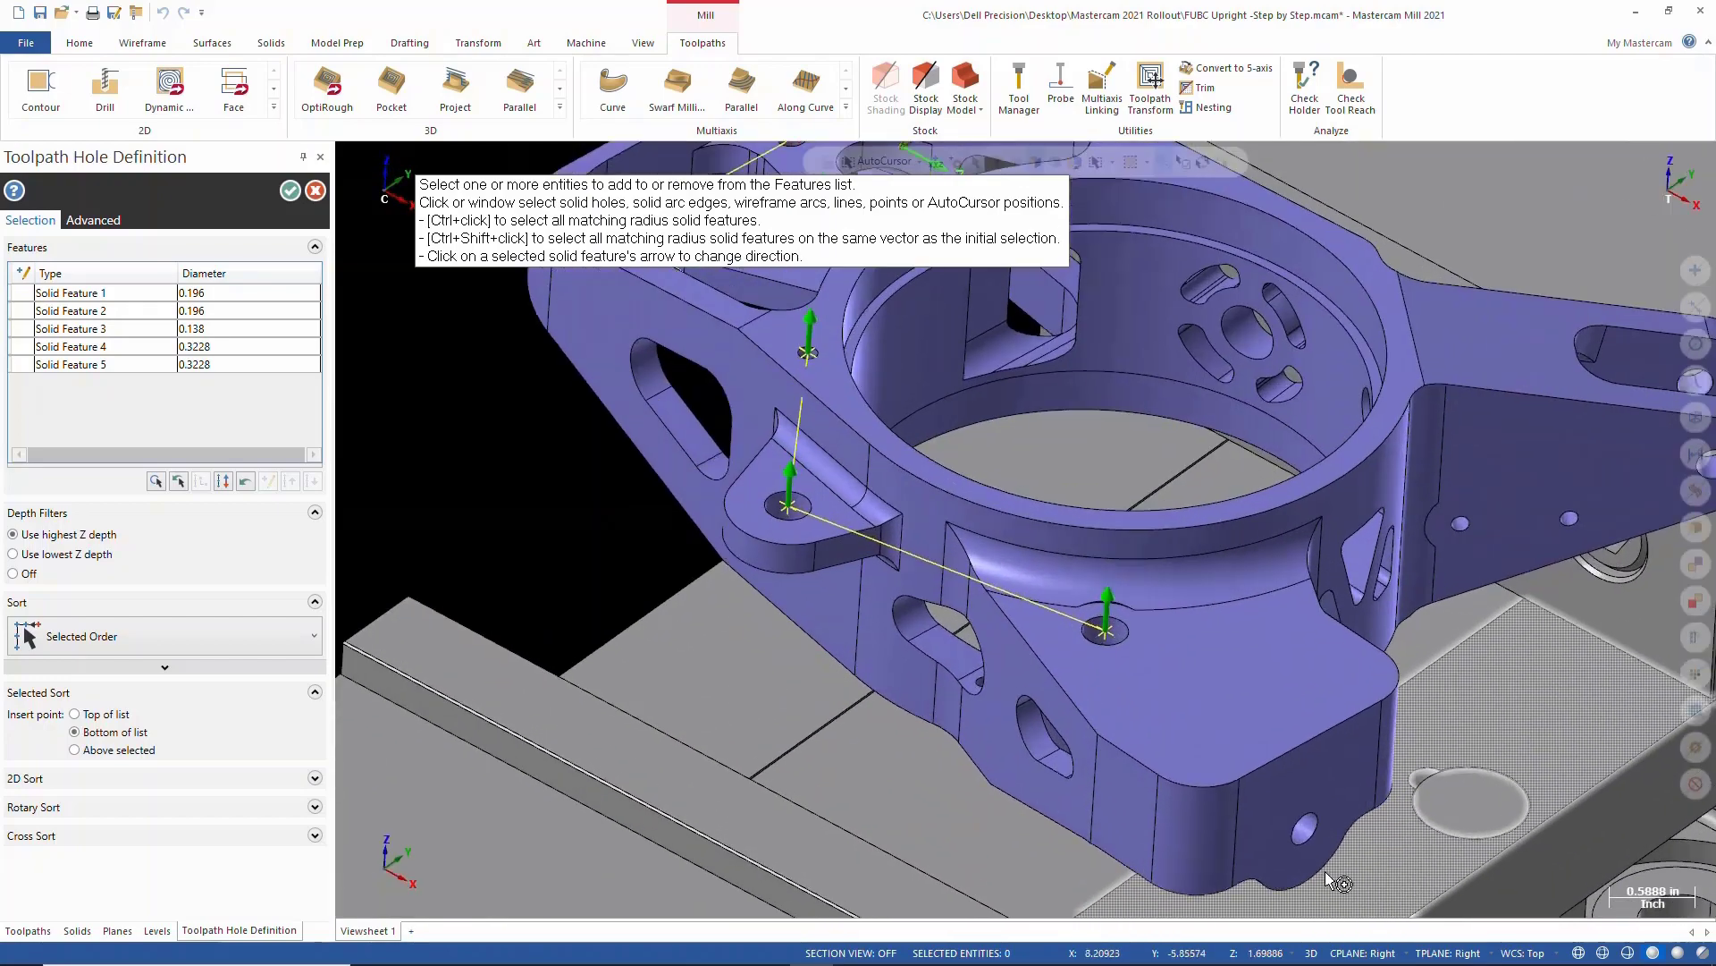
{"action": "left_click", "coordinate": [1297, 813]}
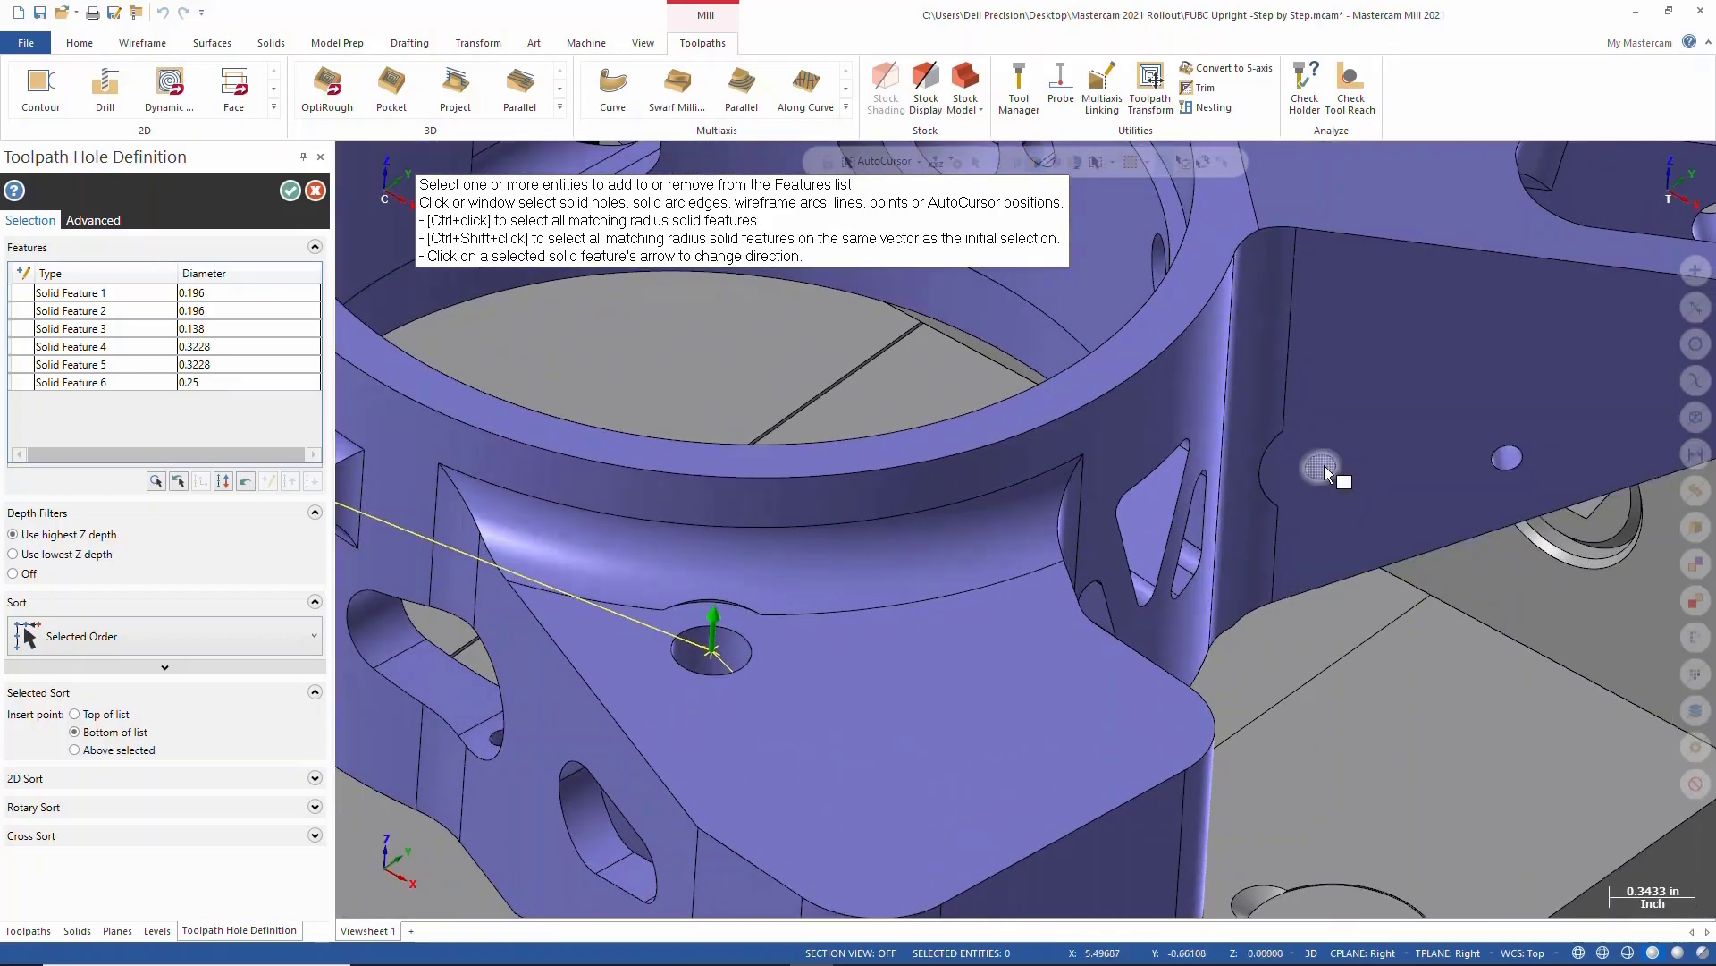
{"action": "left_click", "coordinate": [1322, 467]}
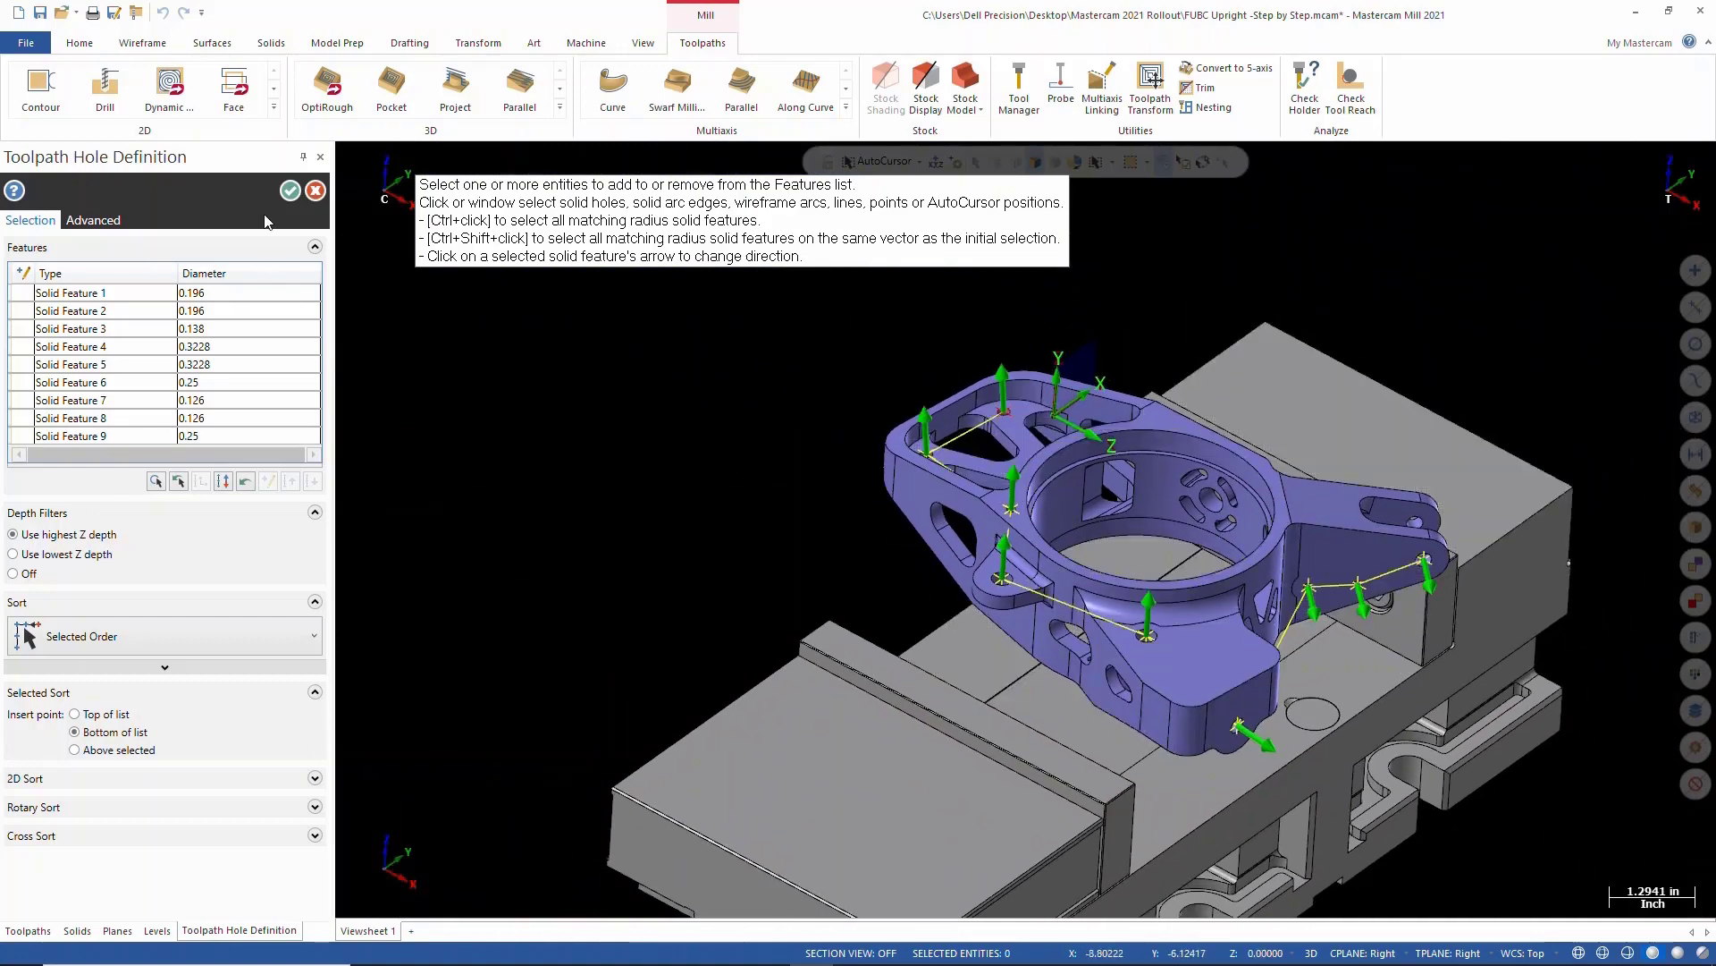
Step: Accept the hole selection, regenerate the Chamfer Drill toolpath, and open simulation options
{"action": "left_click", "coordinate": [289, 190]}
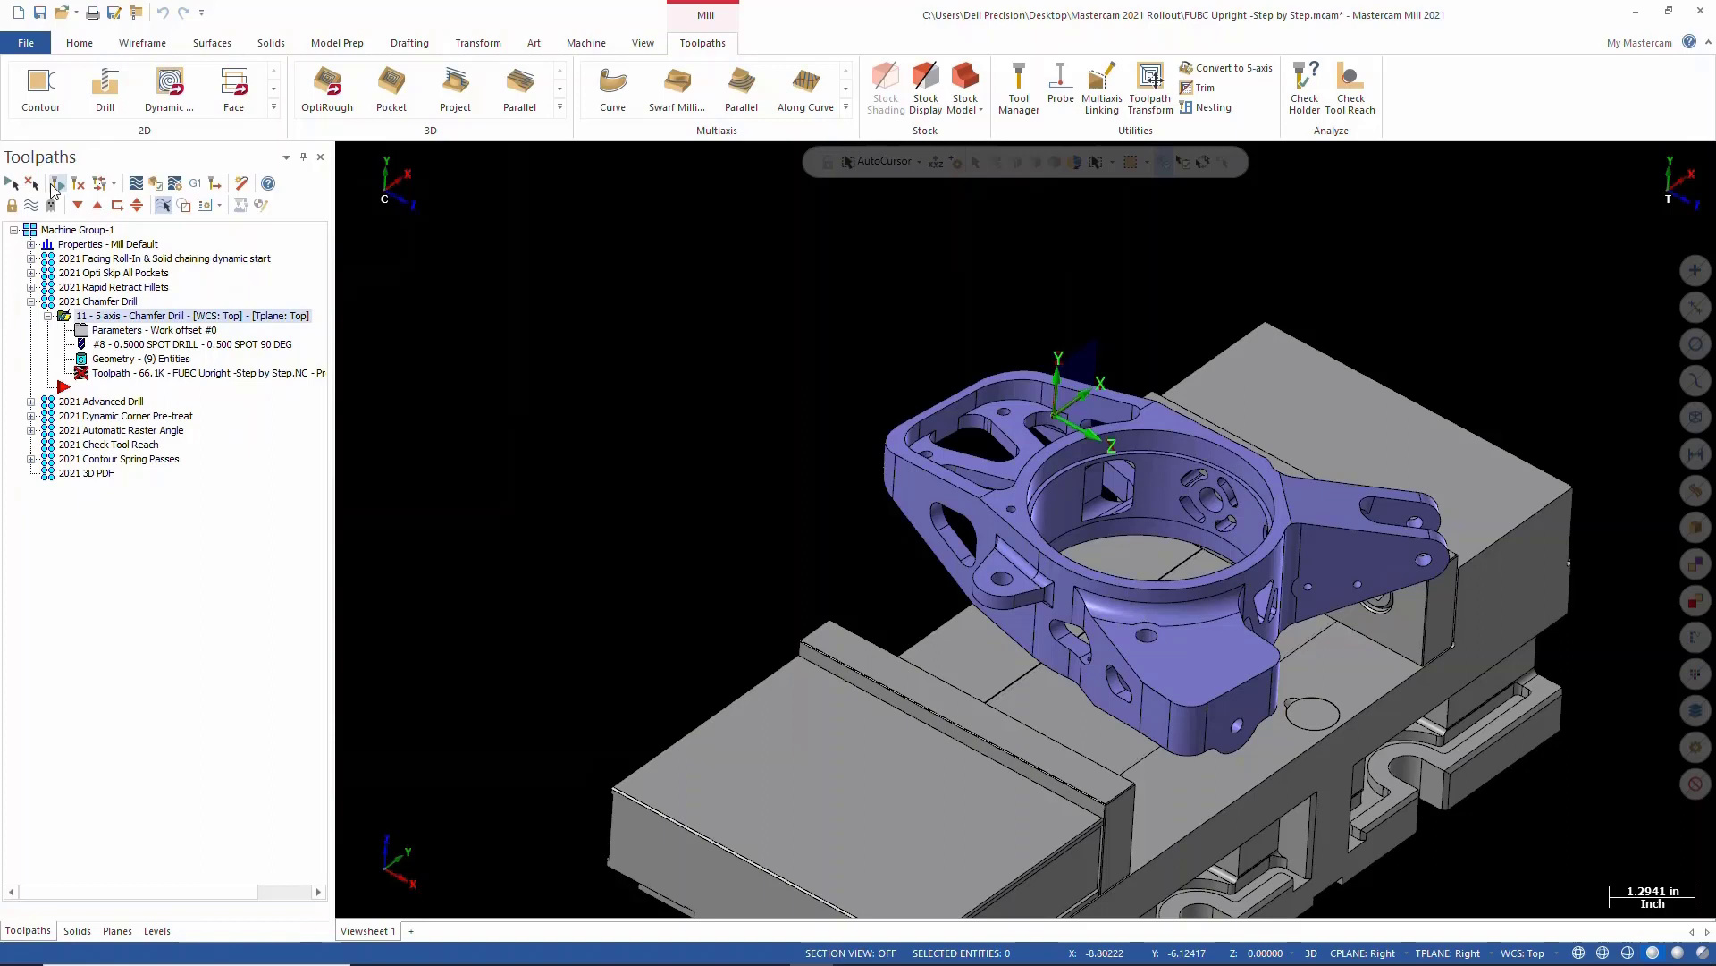
{"action": "left_click", "coordinate": [186, 316]}
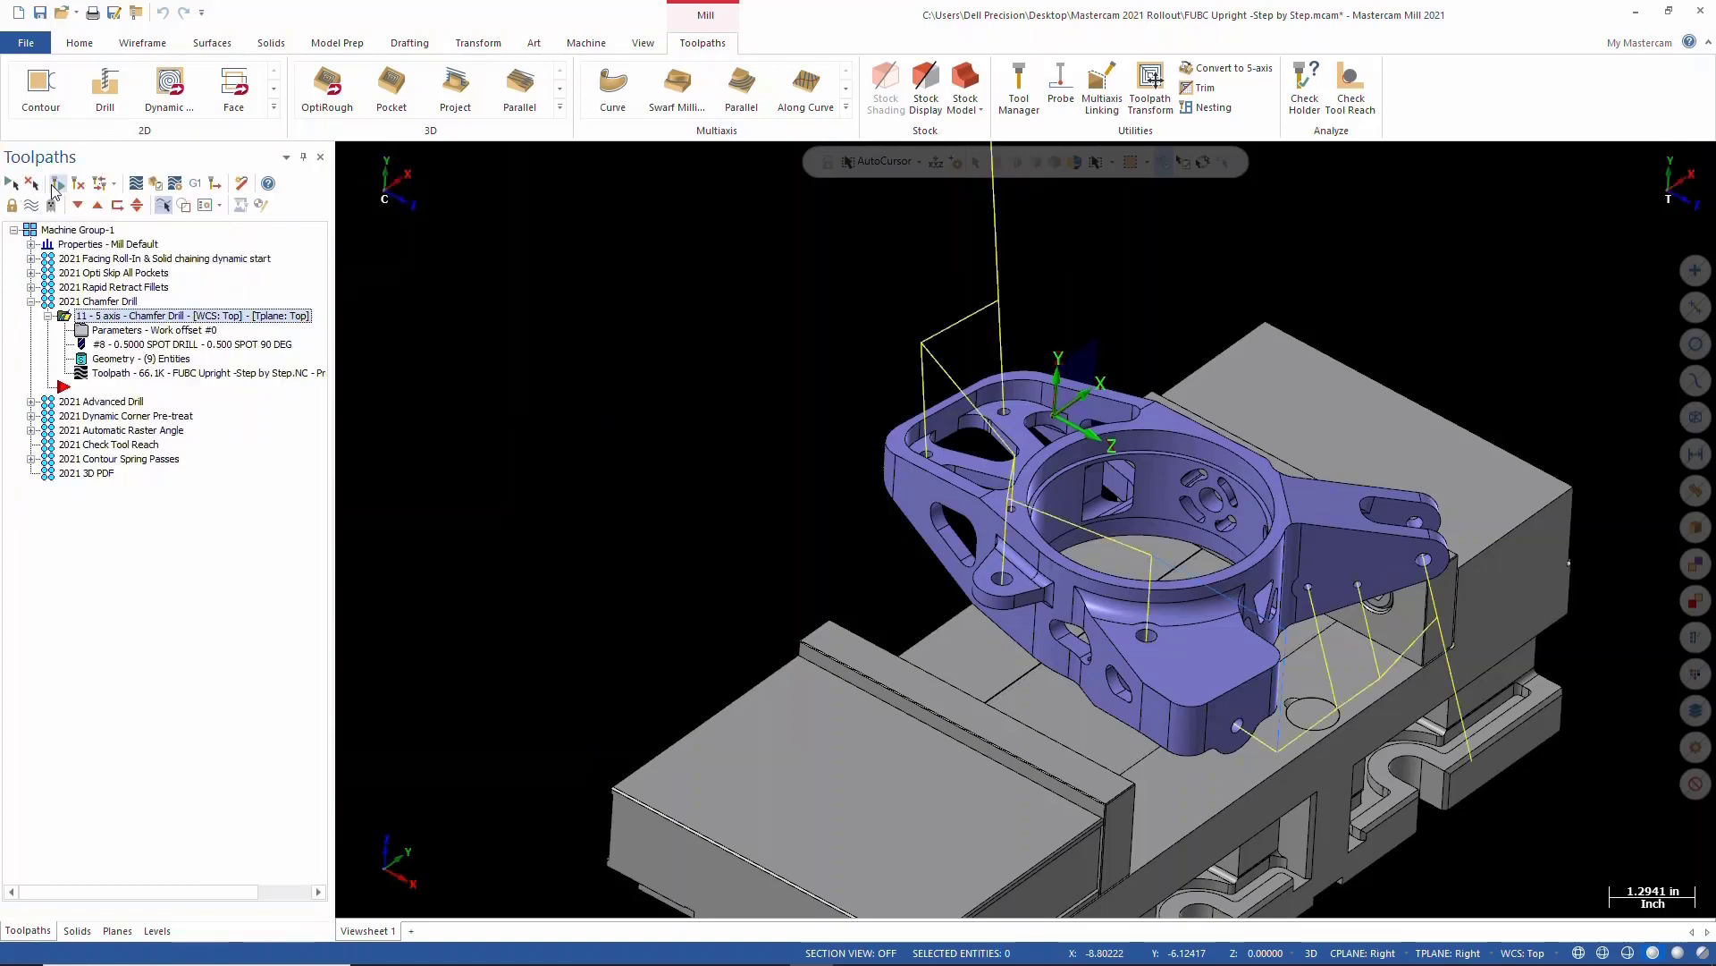
{"action": "mouse_move", "coordinate": [761, 403]}
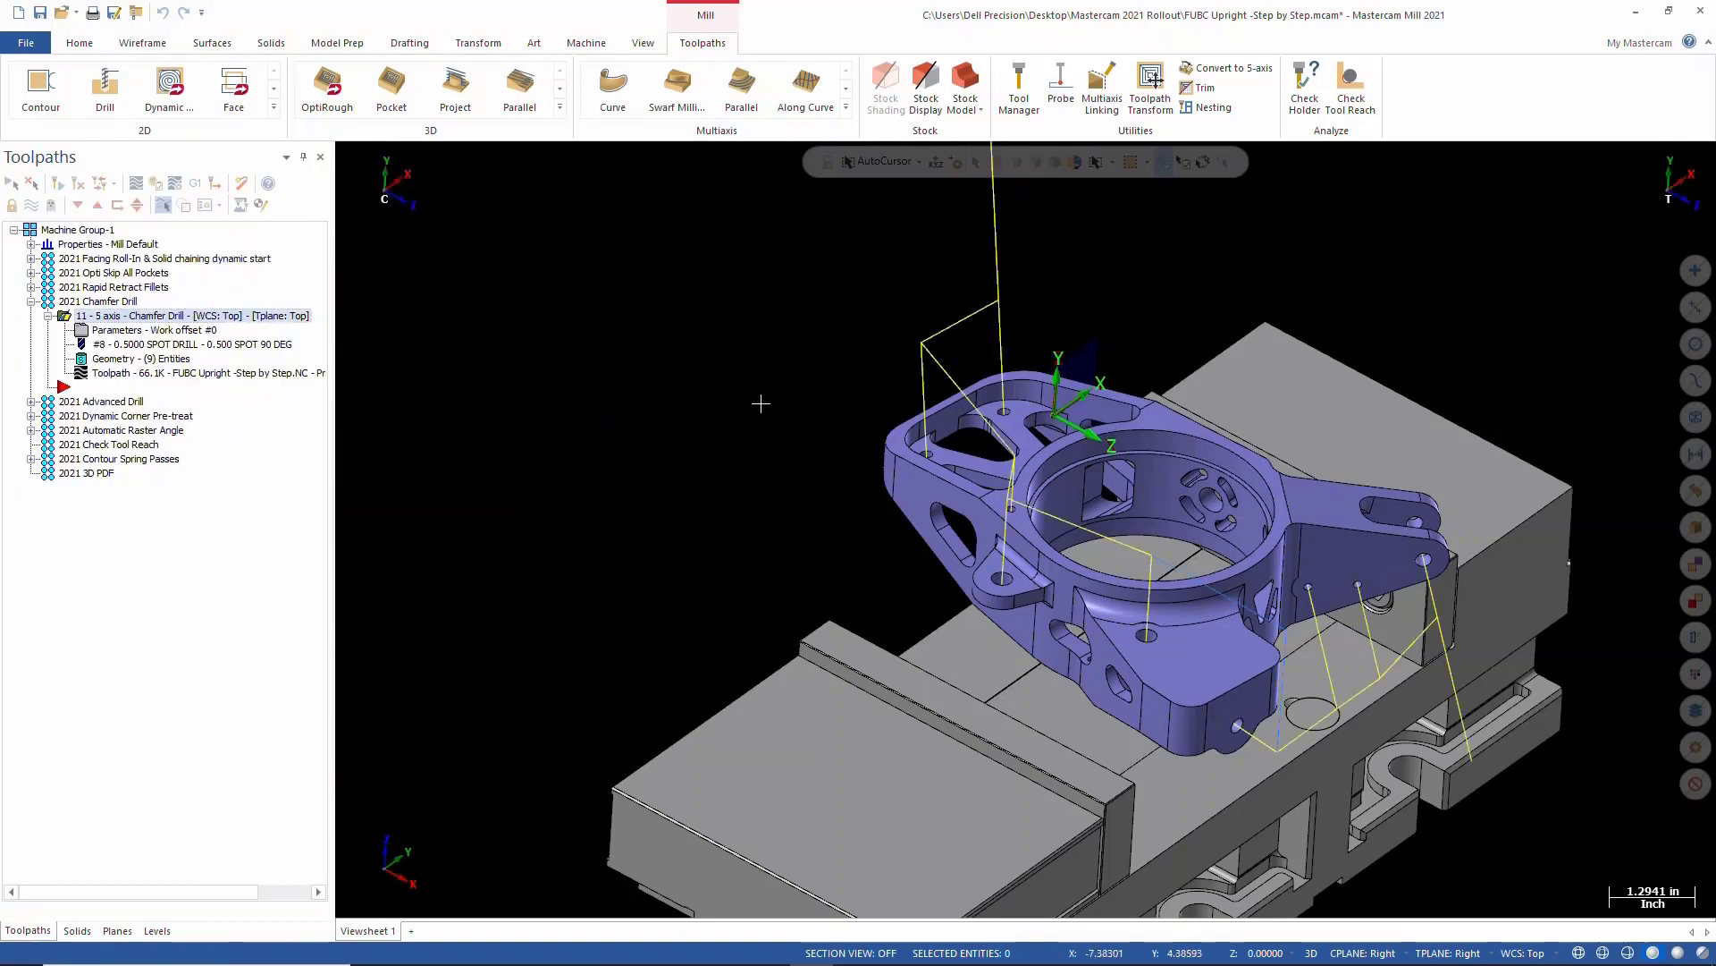
{"action": "left_click", "coordinate": [186, 315]}
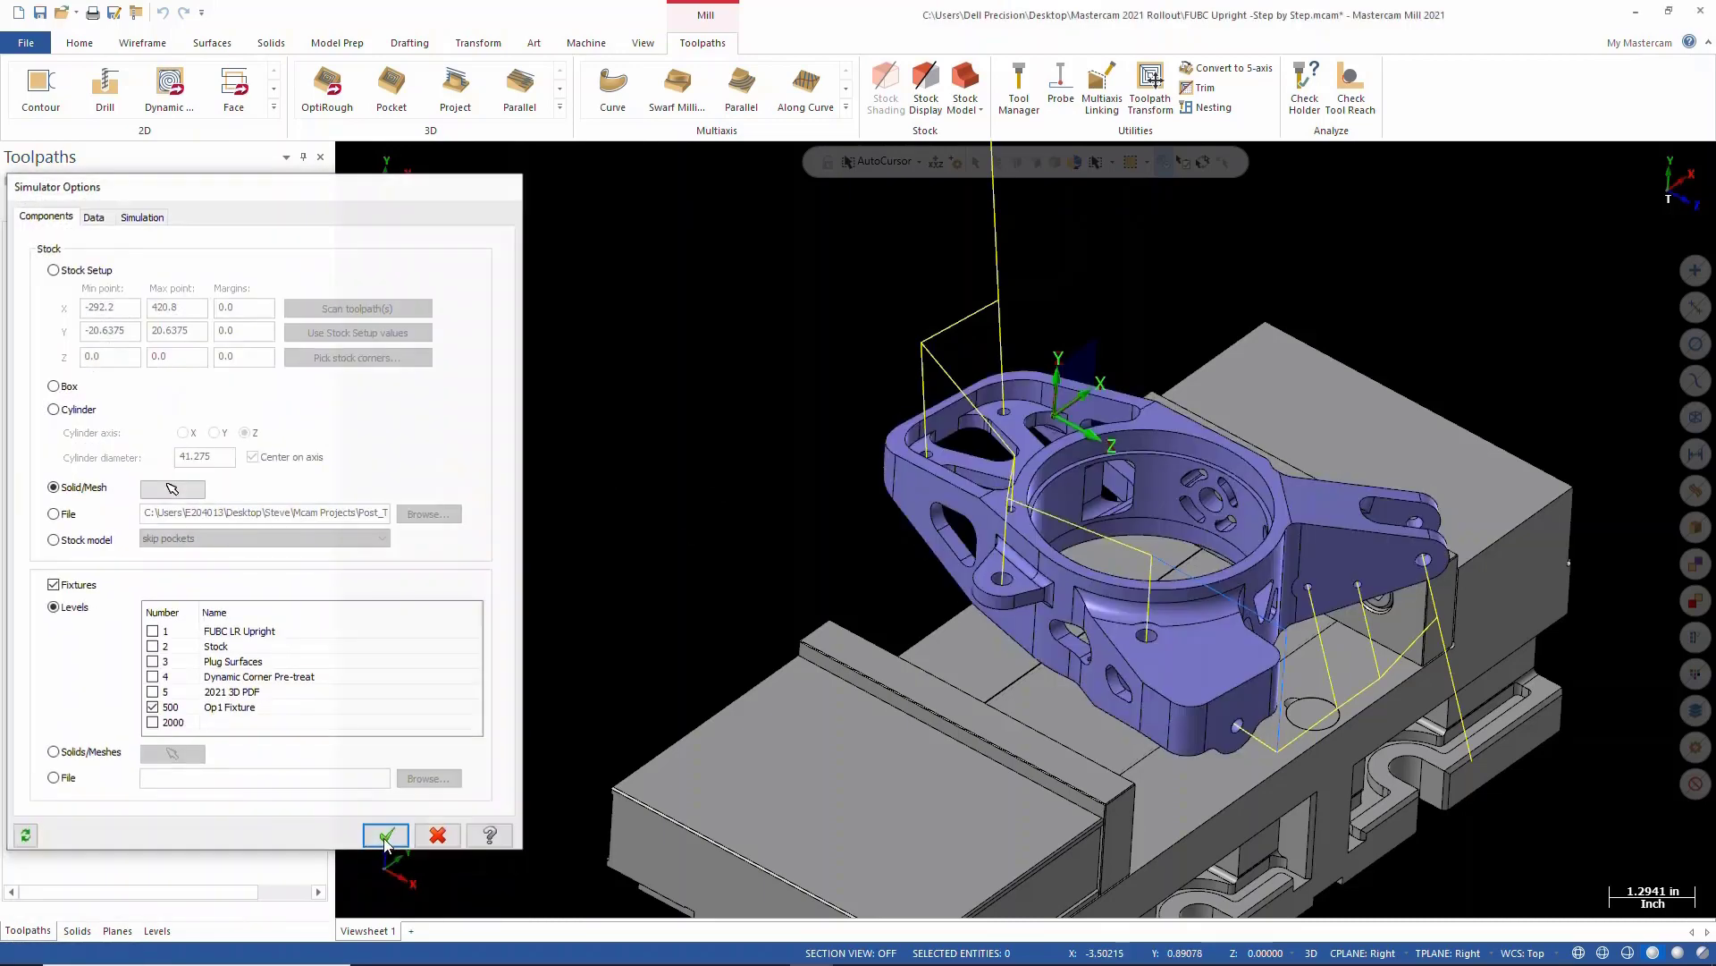
Step: Simulate the Chamfer Drill through all 41 moves and orbit to inspect the chamfered holes
{"action": "left_click", "coordinate": [385, 835]}
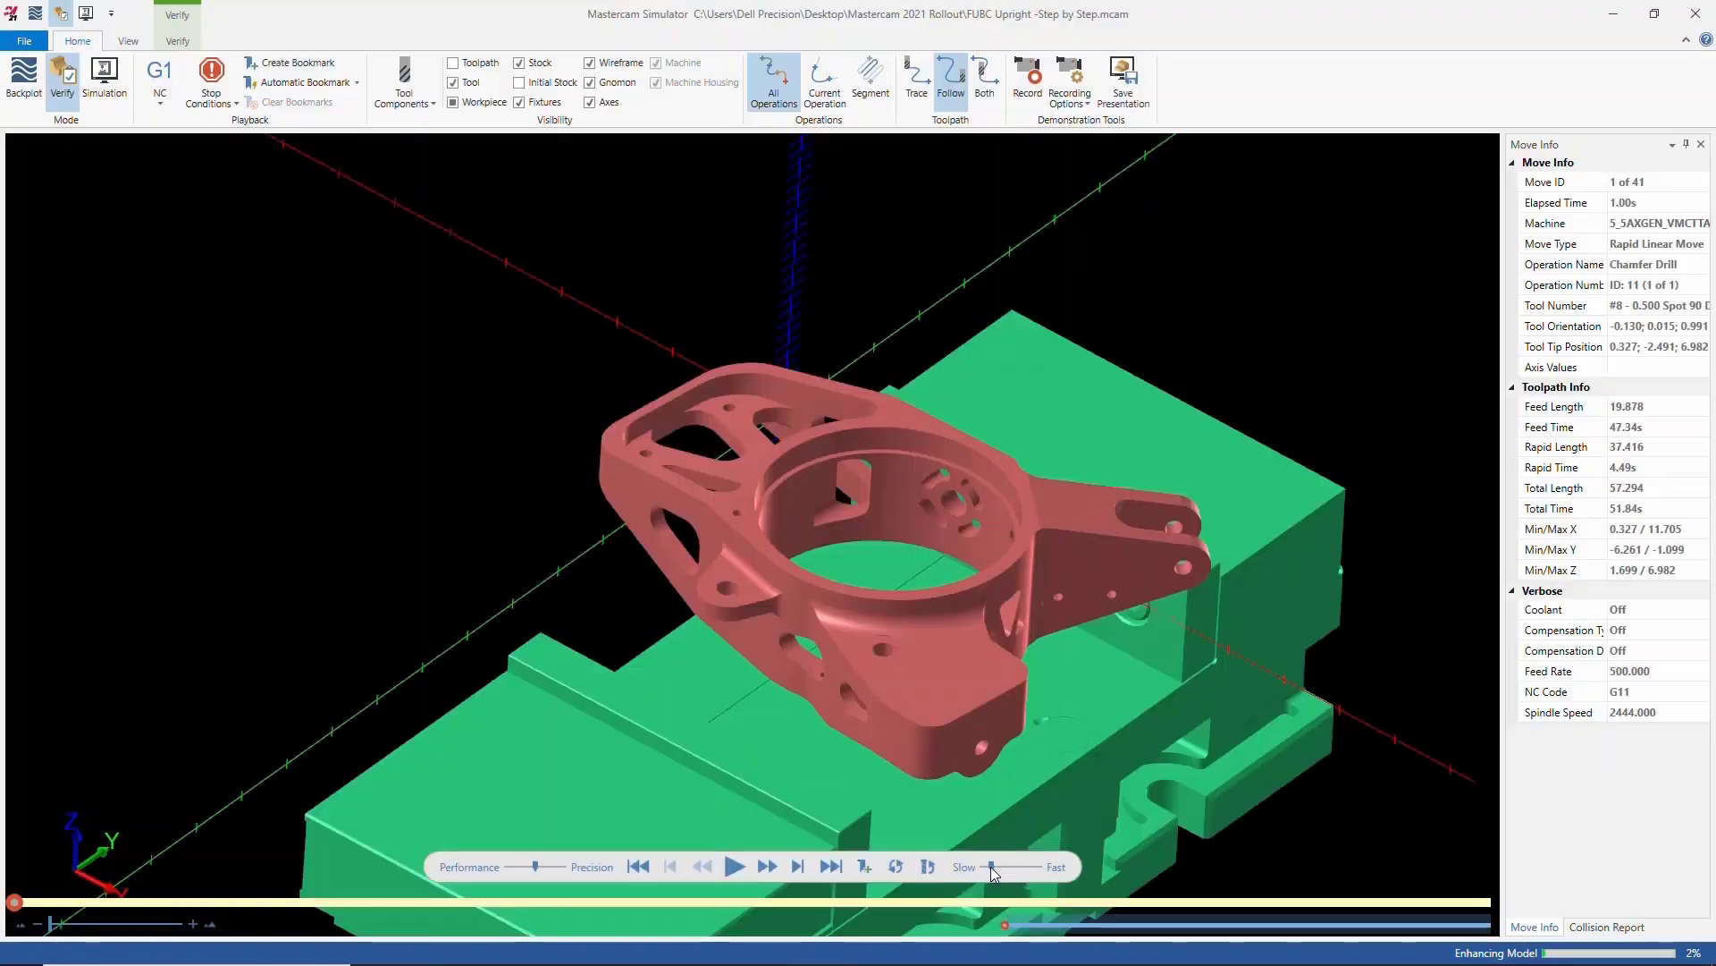
{"action": "left_click", "coordinate": [736, 866]}
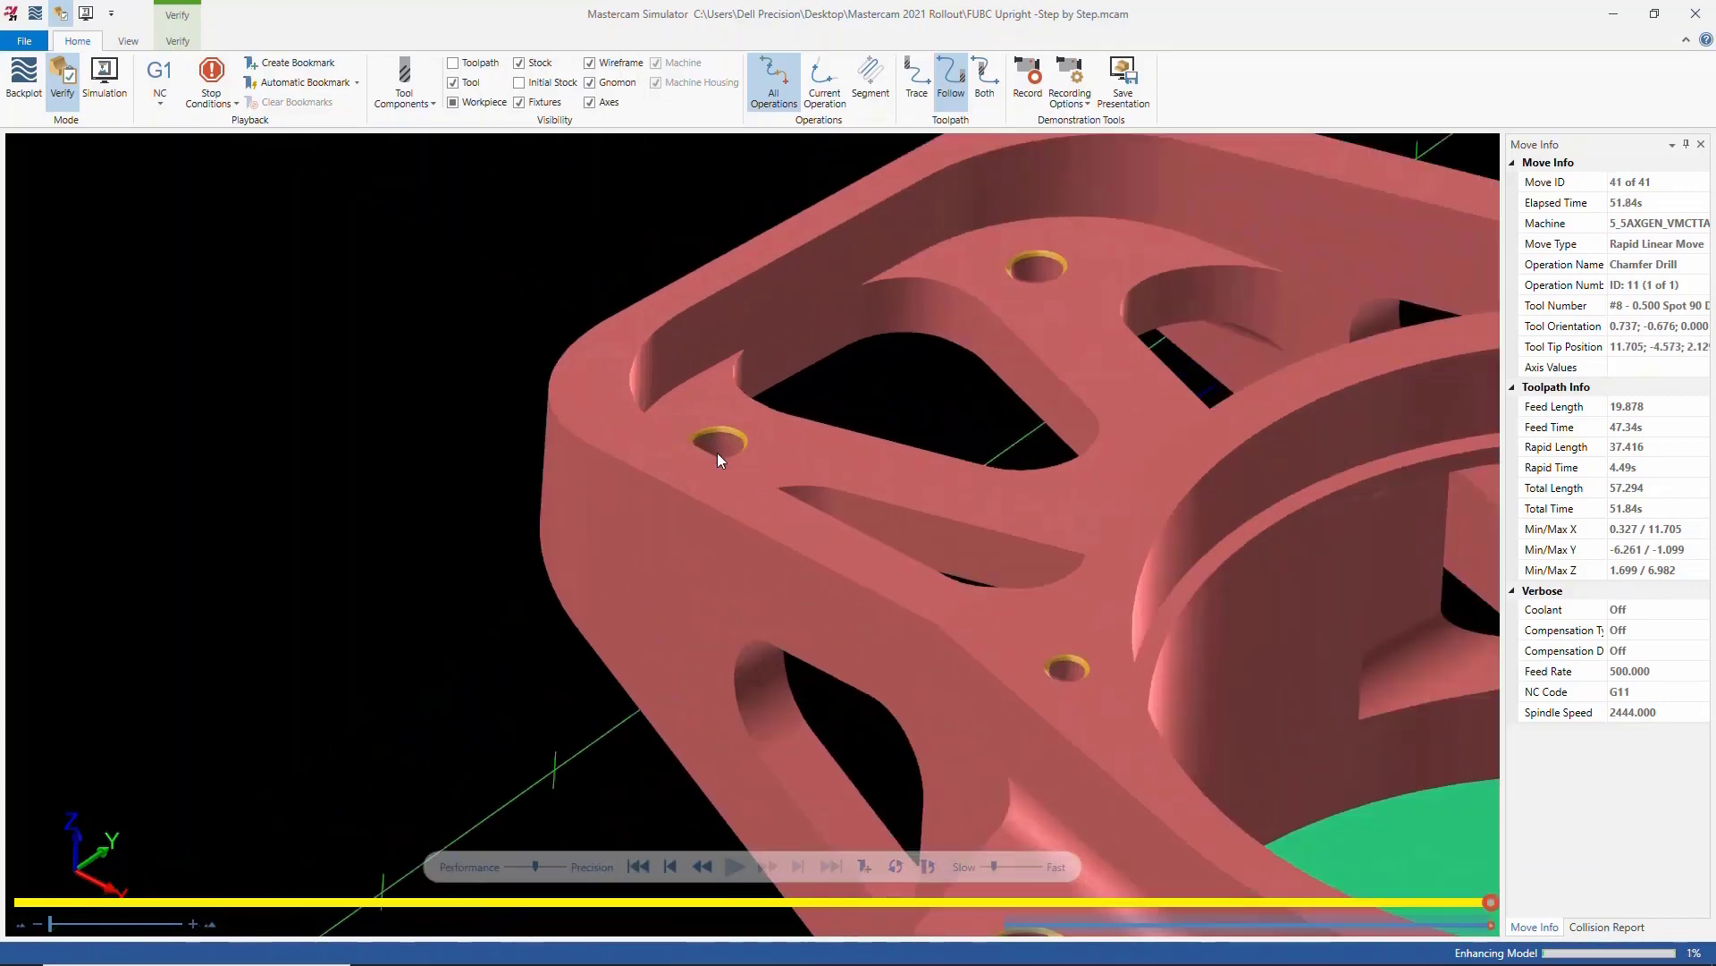
{"action": "left_click_drag", "start_coordinate": [721, 459], "coordinate": [1025, 680]}
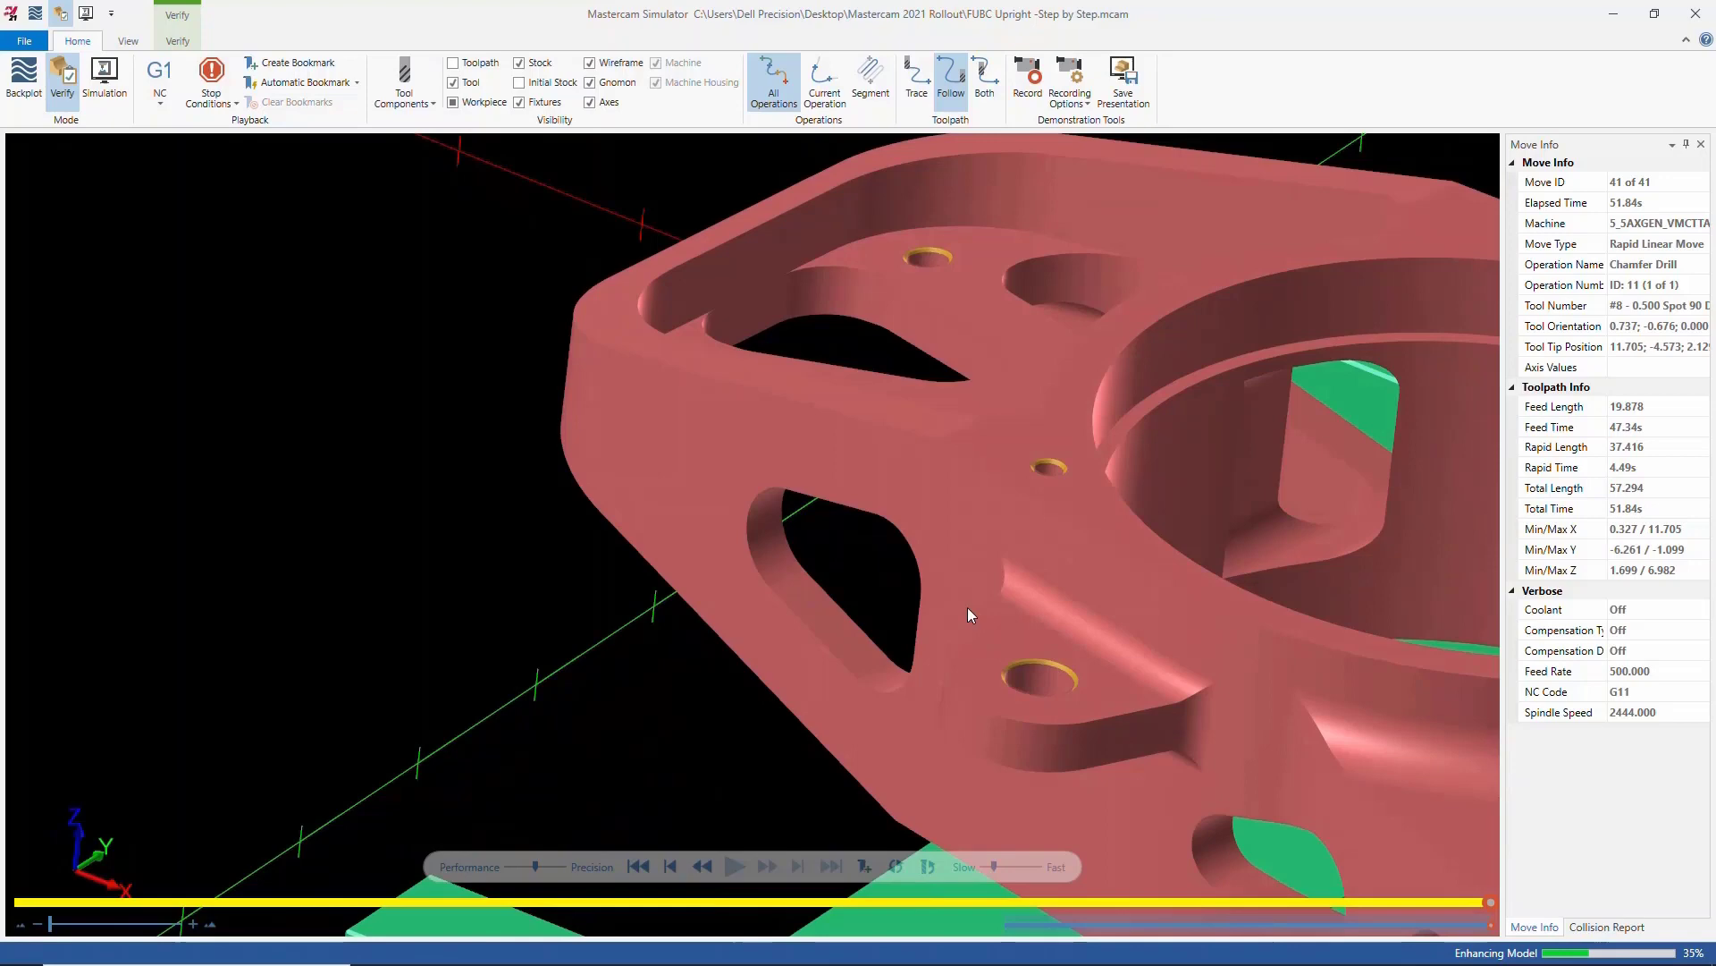
{"action": "left_click_drag", "start_coordinate": [969, 615], "coordinate": [745, 522]}
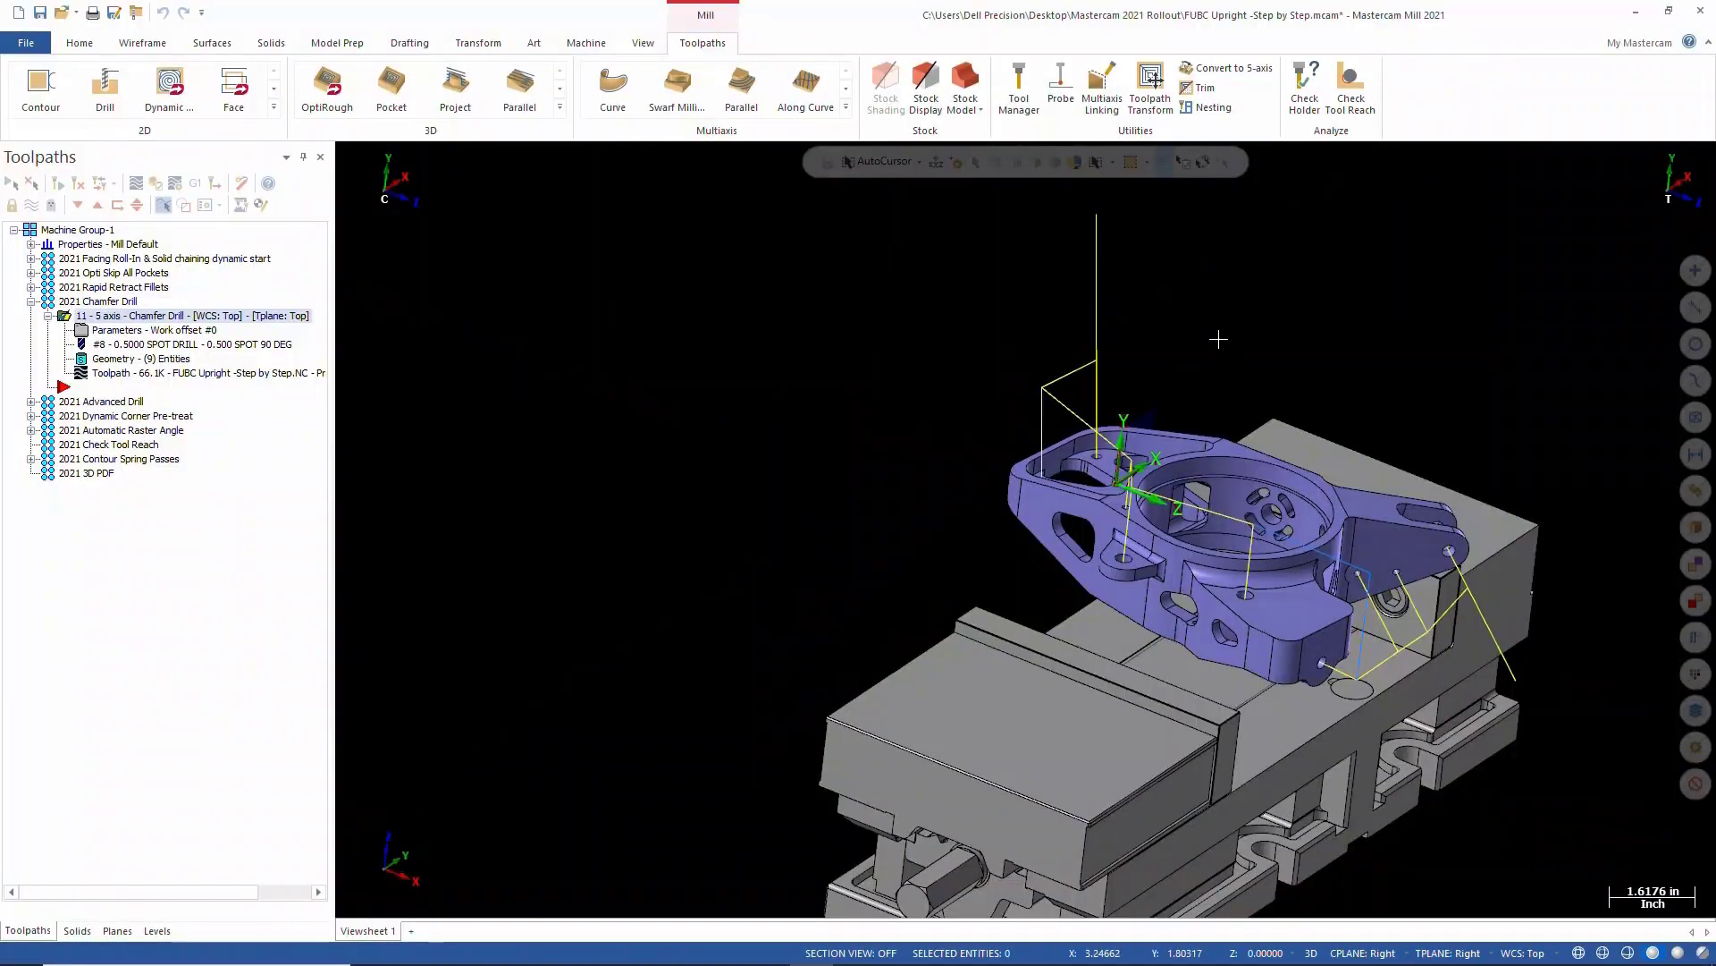
{"action": "mouse_move", "coordinate": [944, 419]}
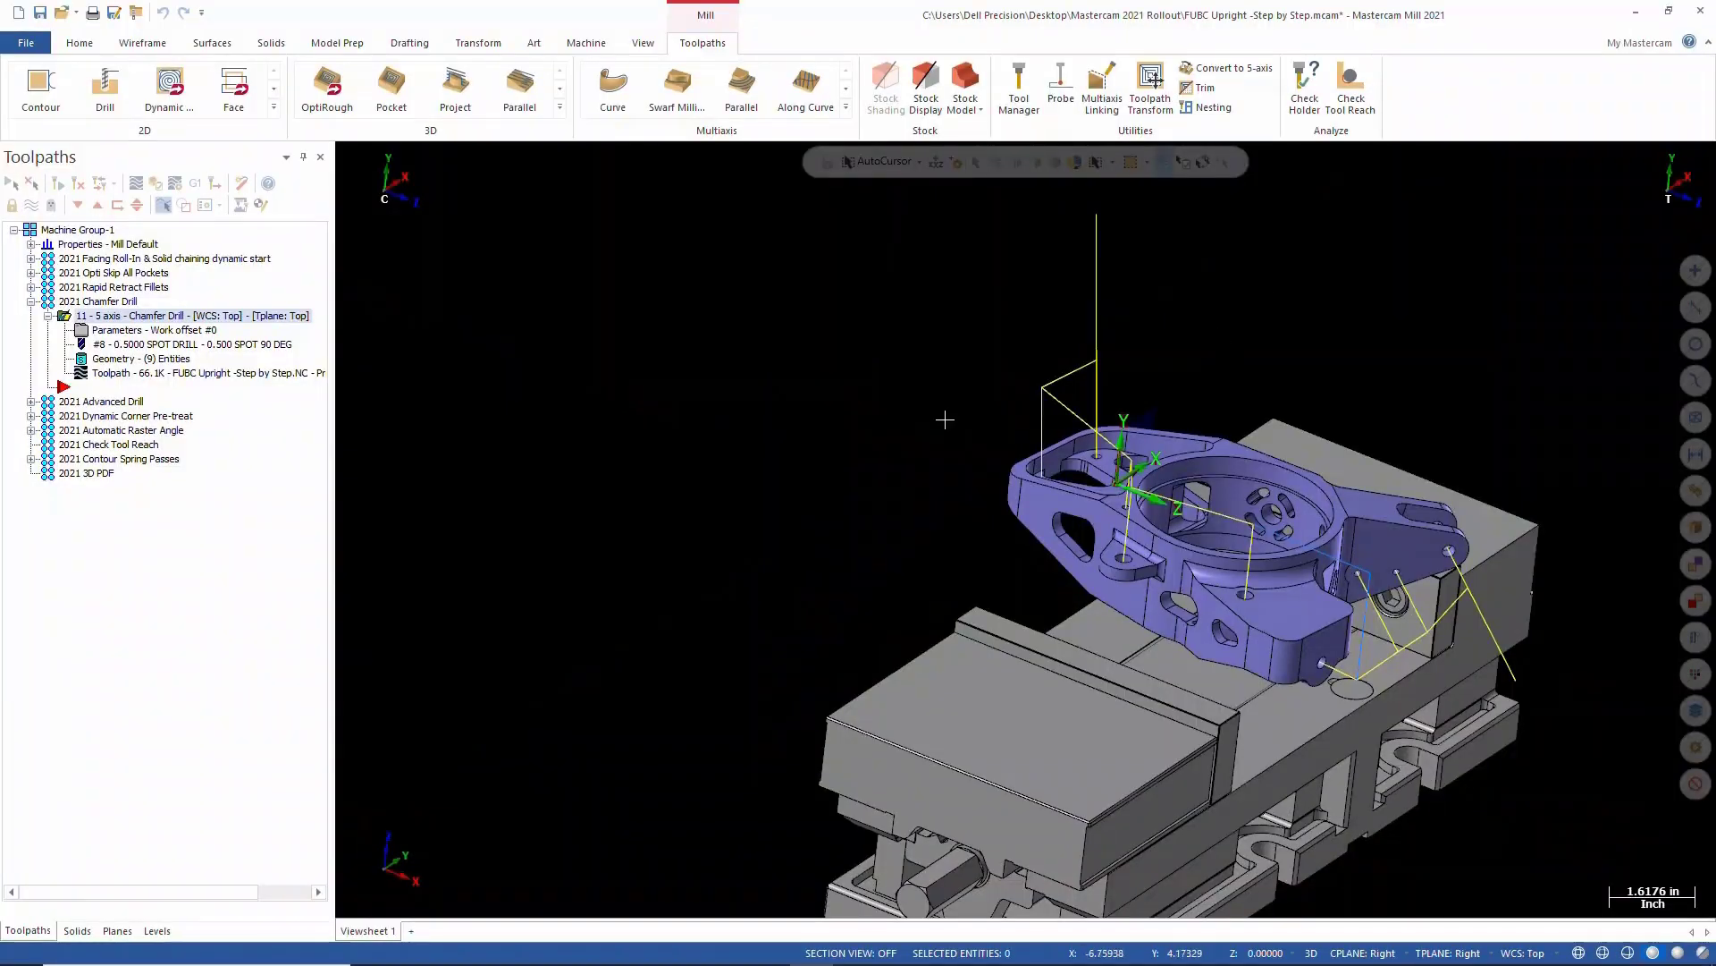